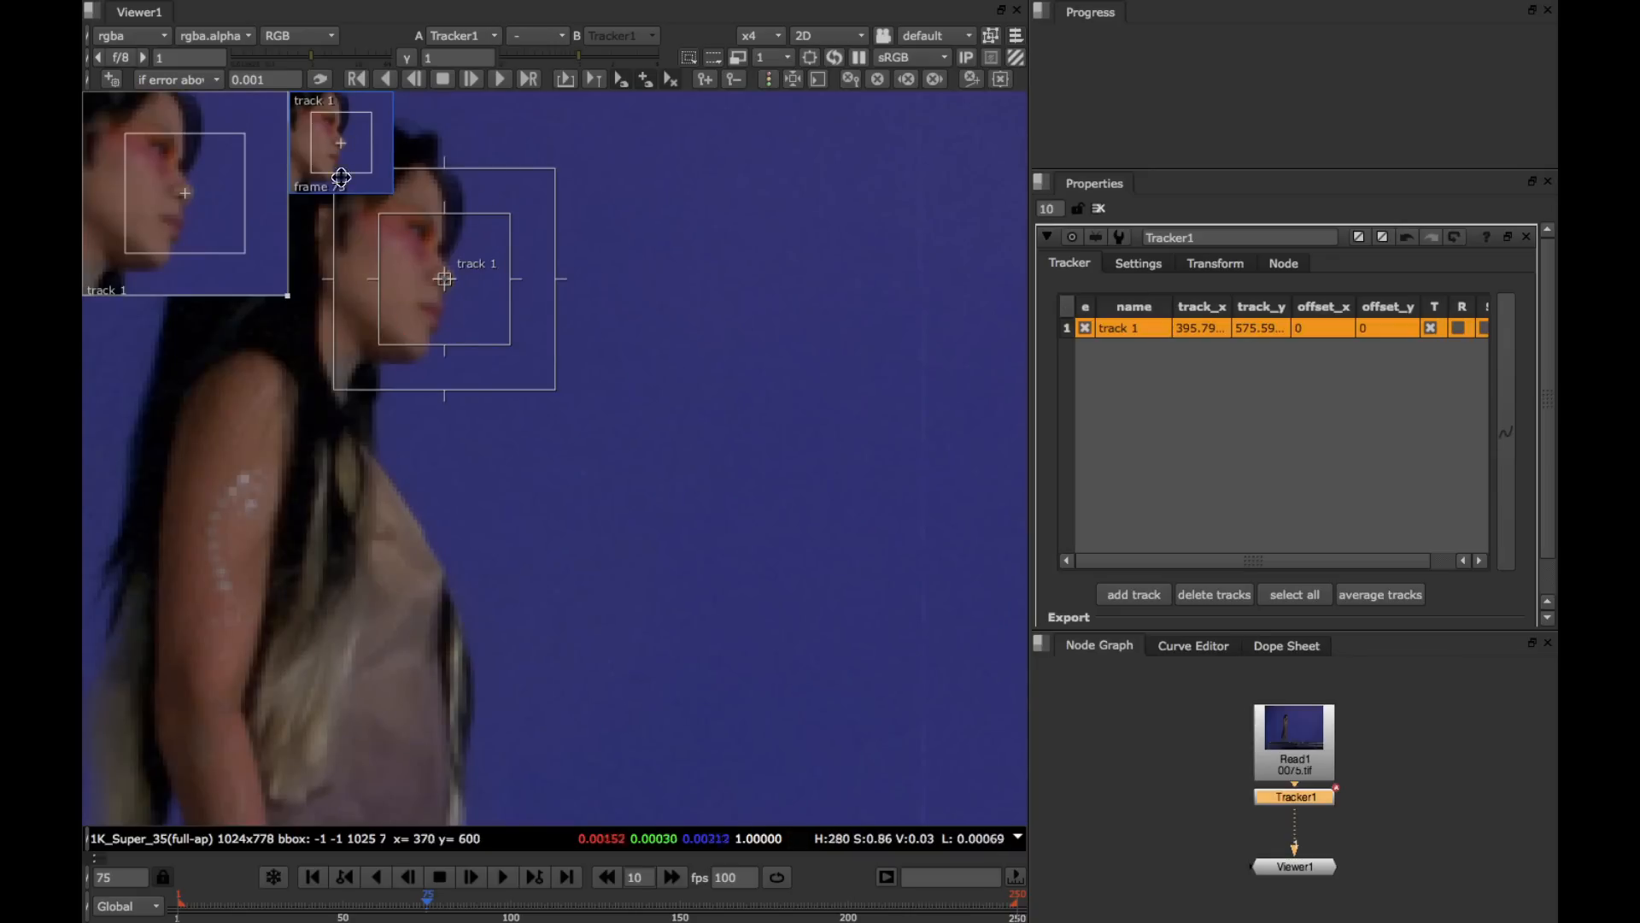
- Place track 1 on the woman's face at frame 100, then review the frame 75 and 100 keyframes
click(512, 896)
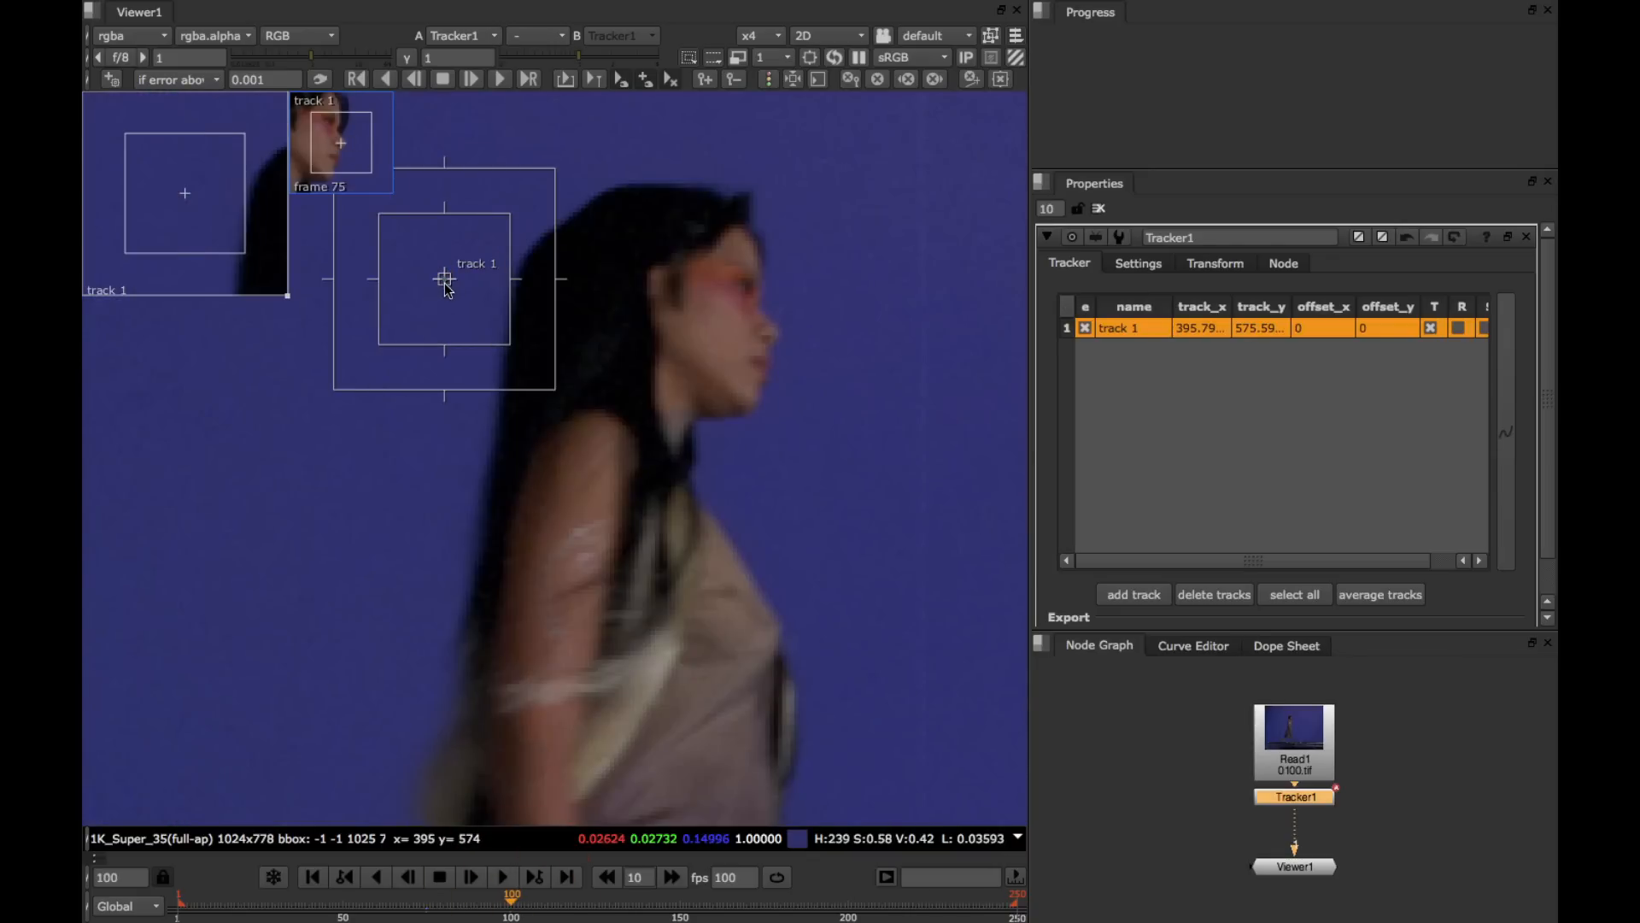
drag(443, 279, 753, 330)
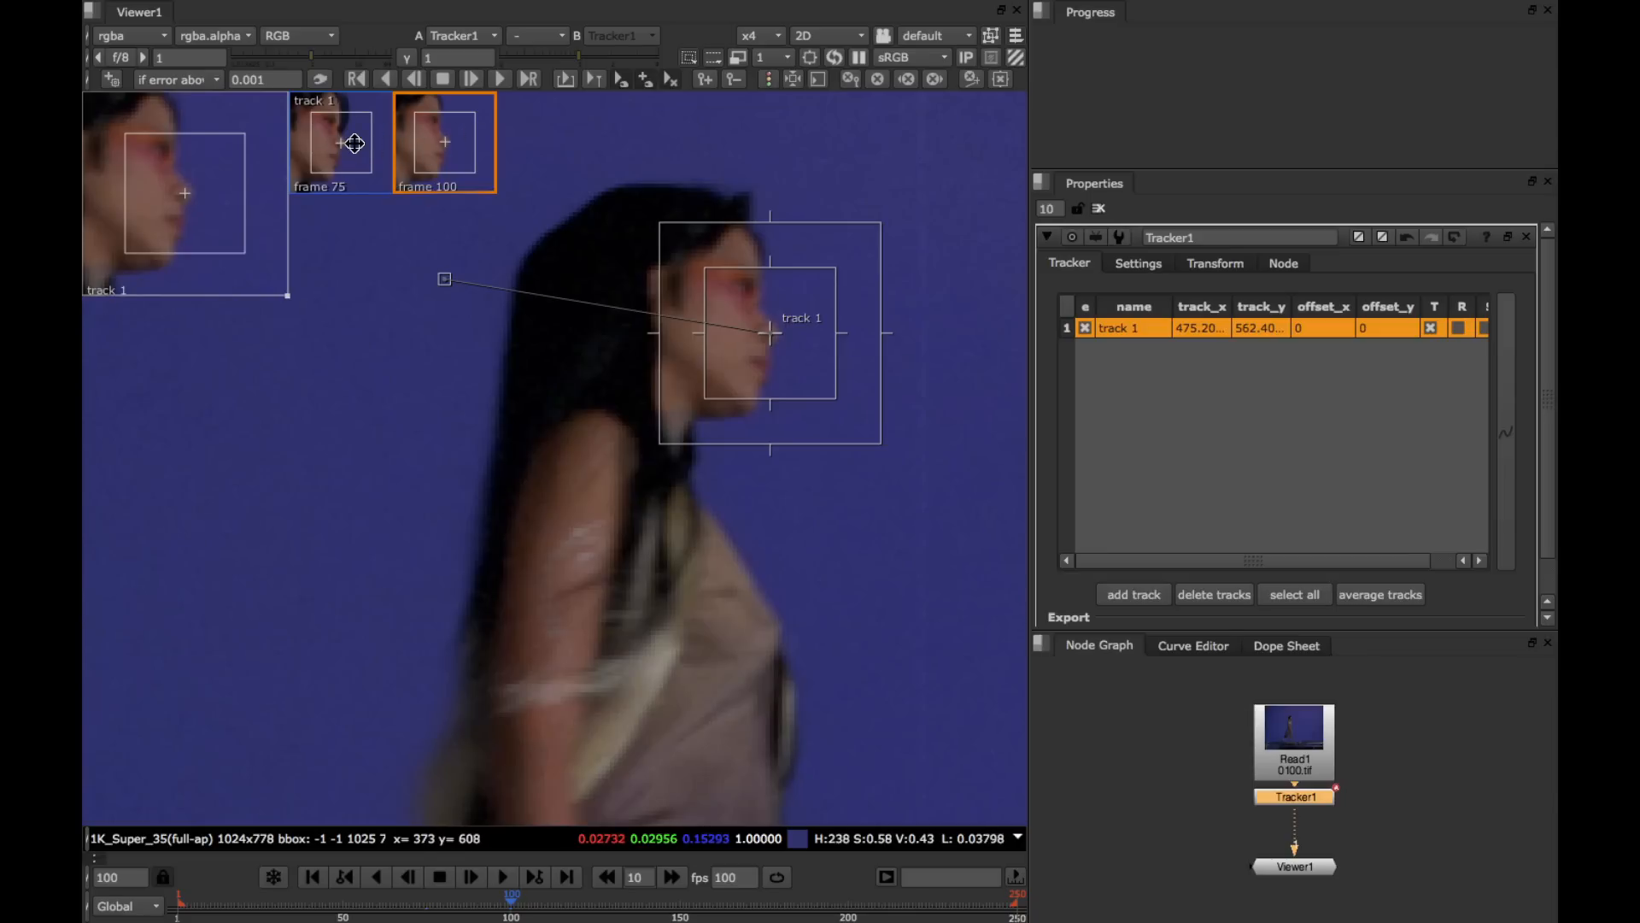
click(340, 141)
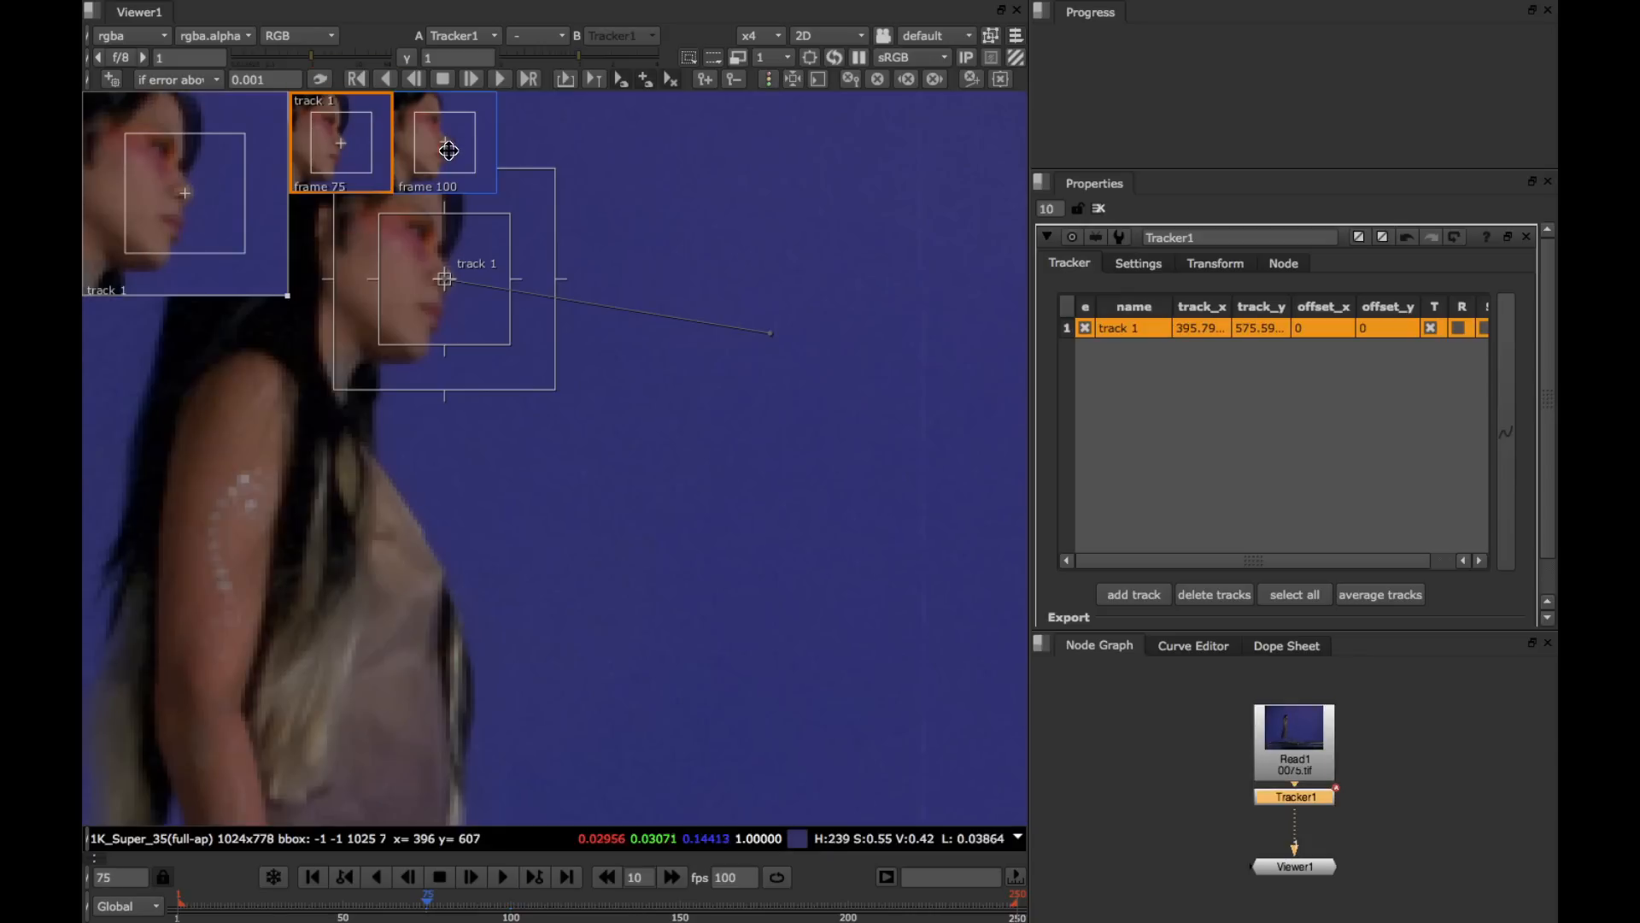
click(443, 141)
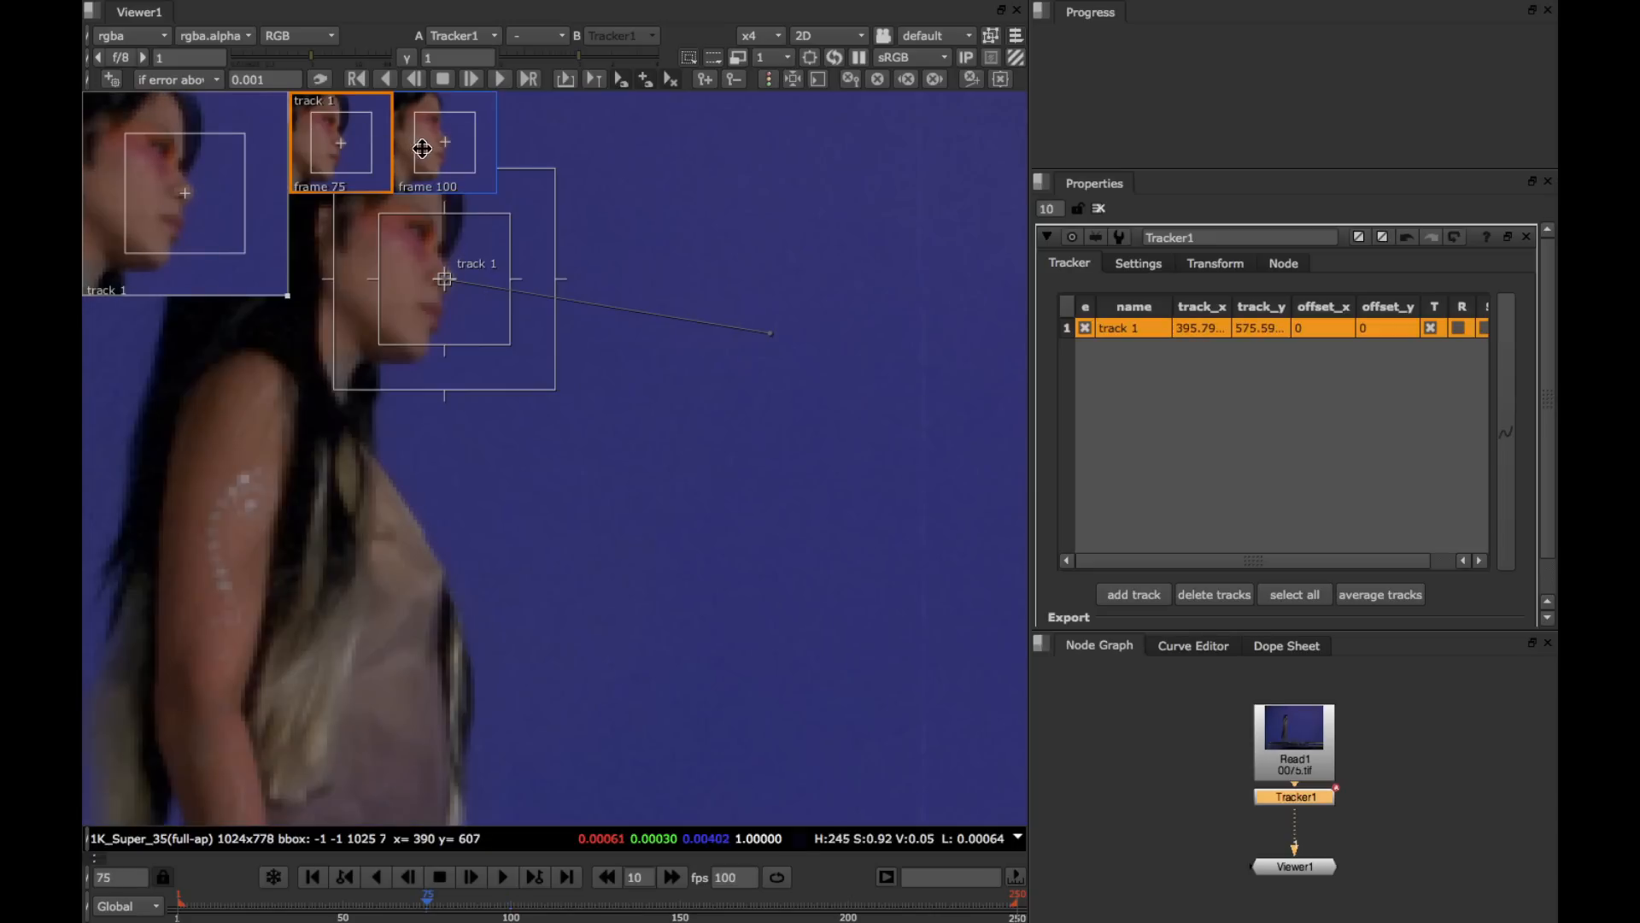
- Select the frame 100 keyframe thumbnail so track 1 is ready to fill in from frame 75
click(442, 143)
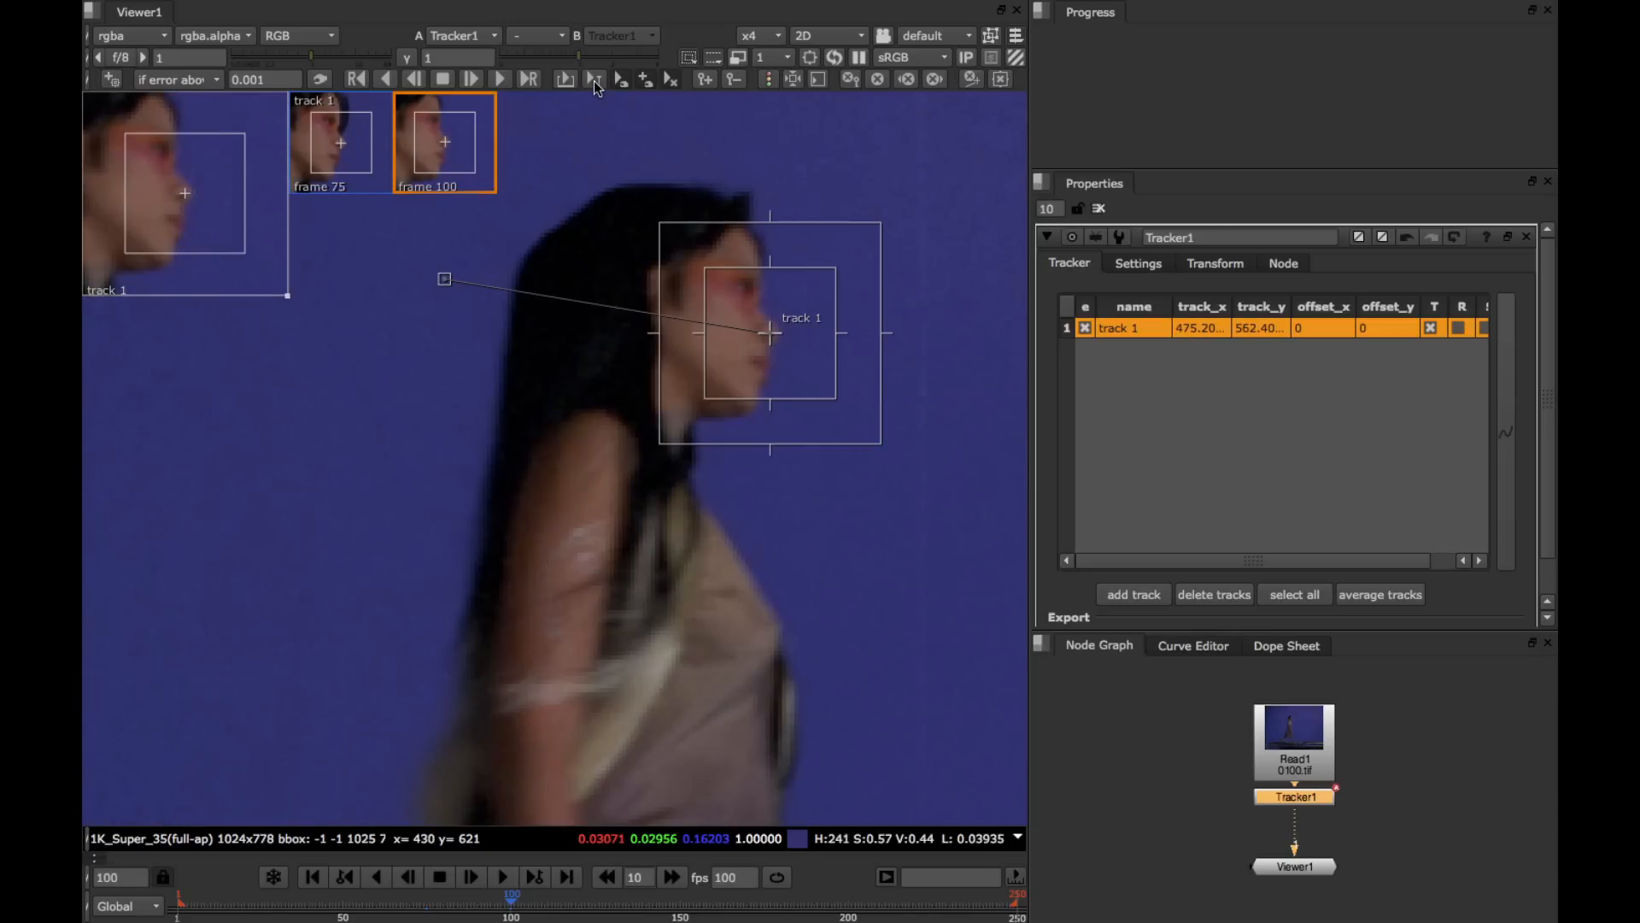
mouse_move(595, 86)
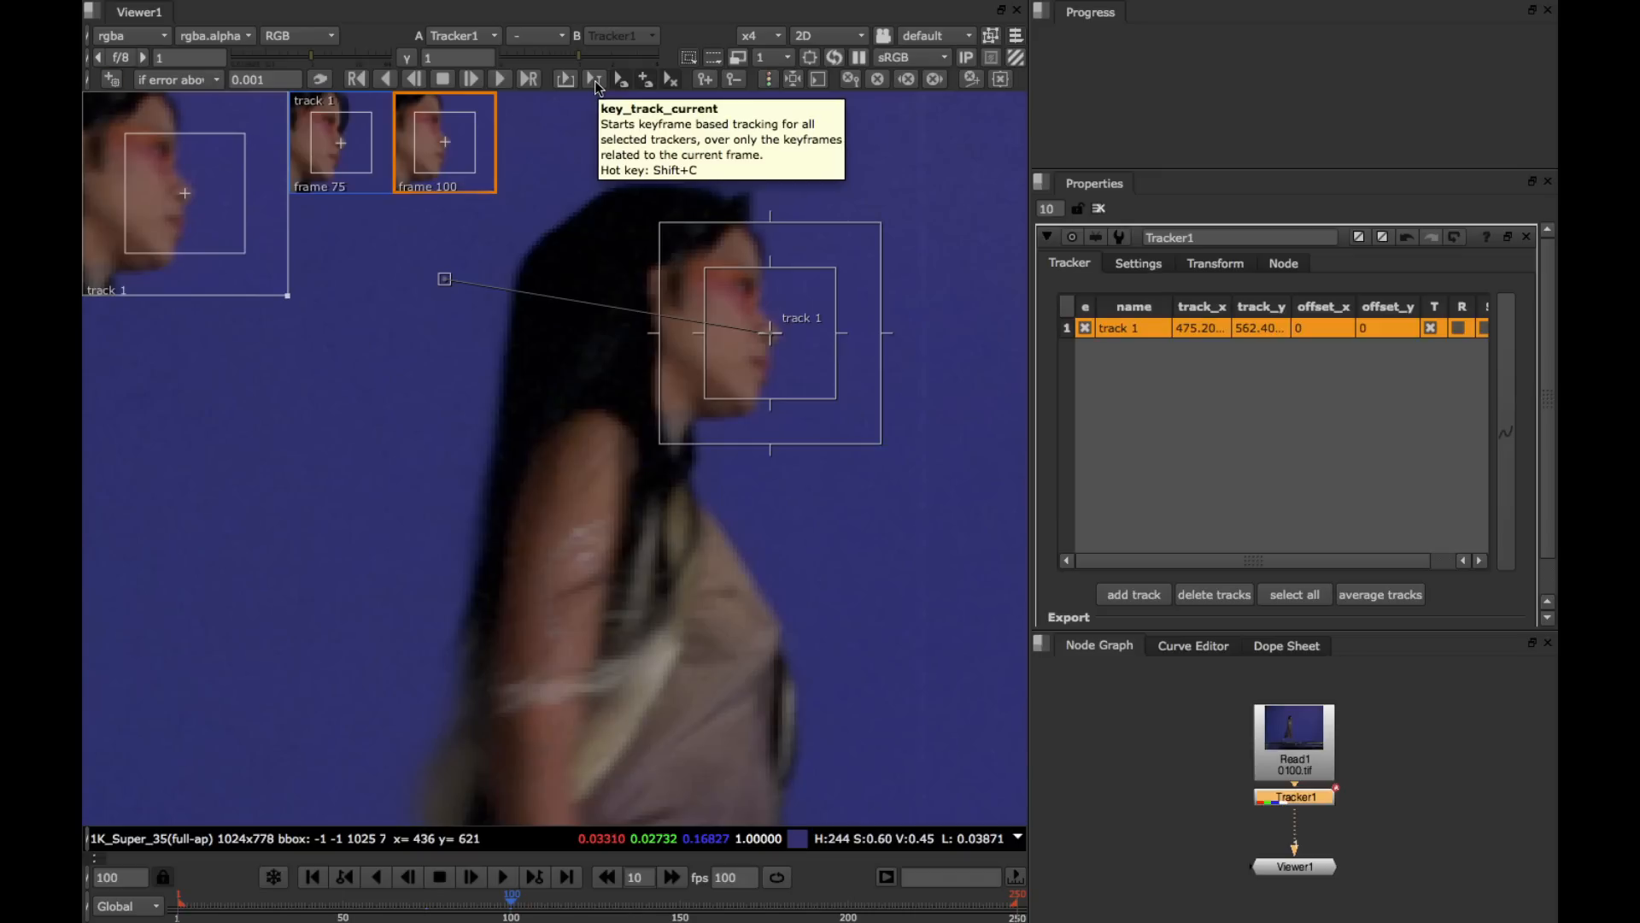
mouse_move(430, 140)
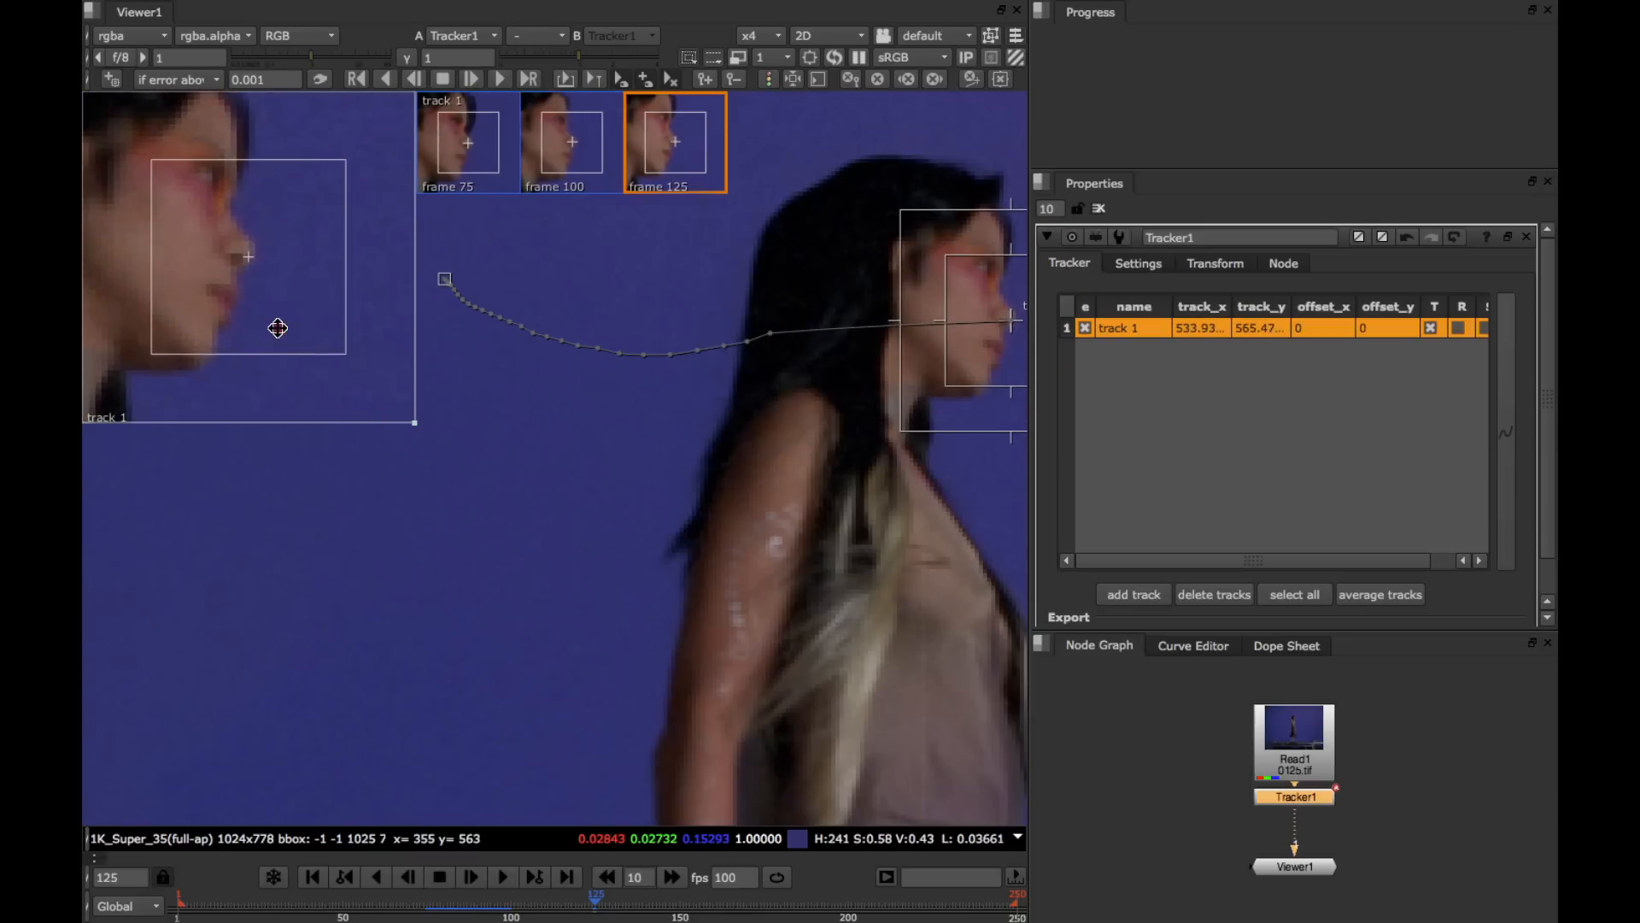
- Step through the frame 75 and 125 keyframes and move on toward frame 150 for the next one
click(467, 141)
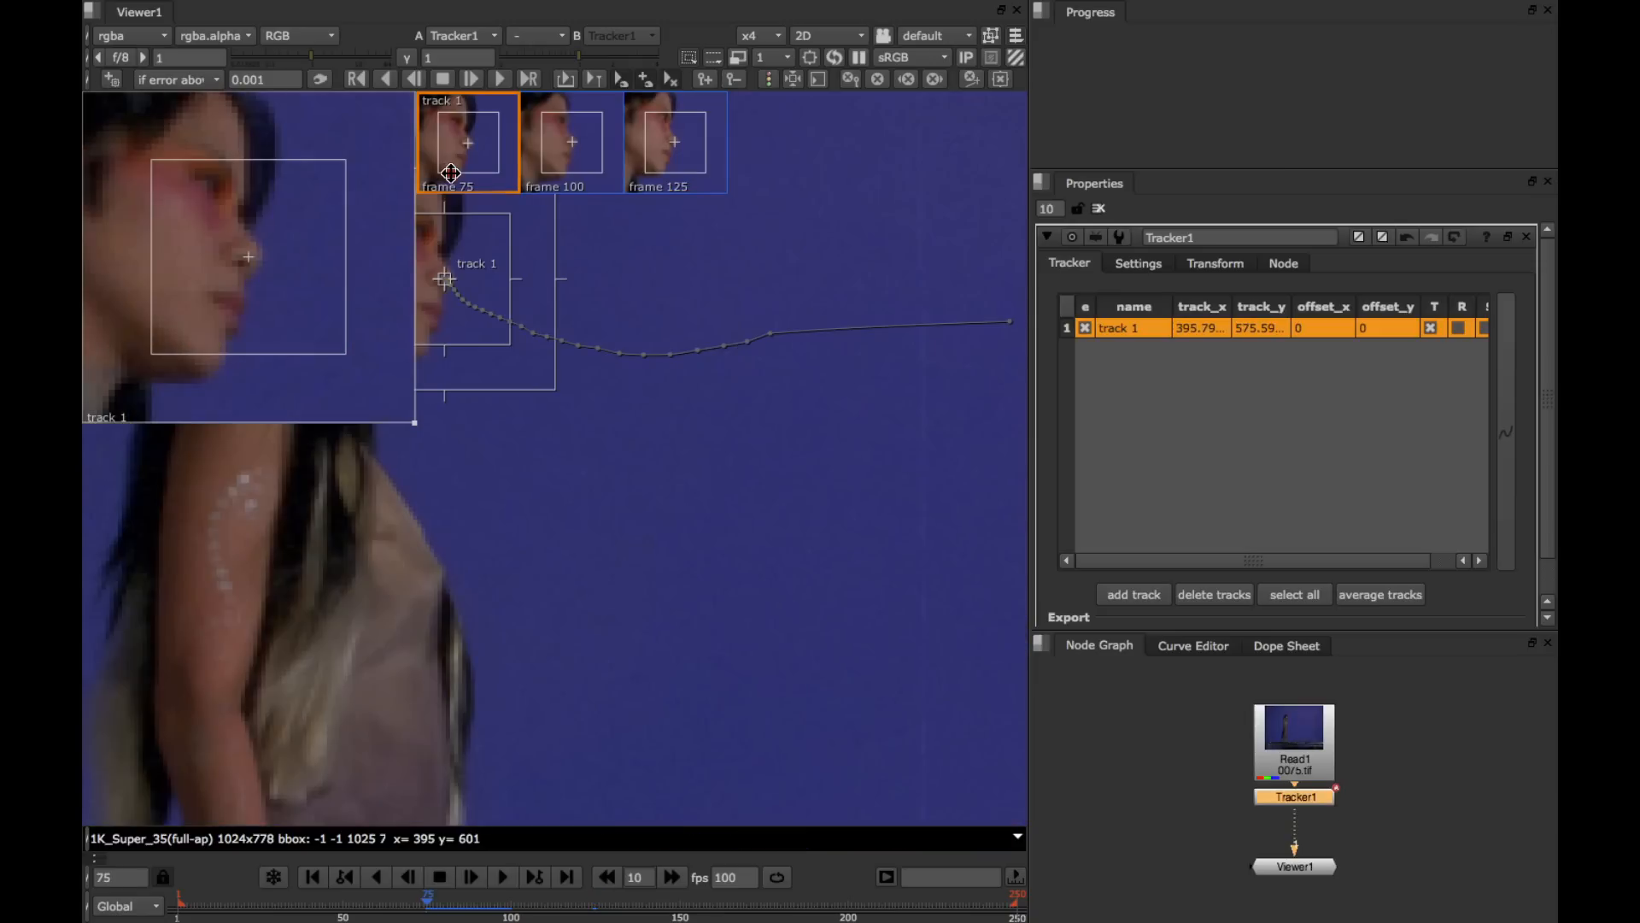
click(674, 141)
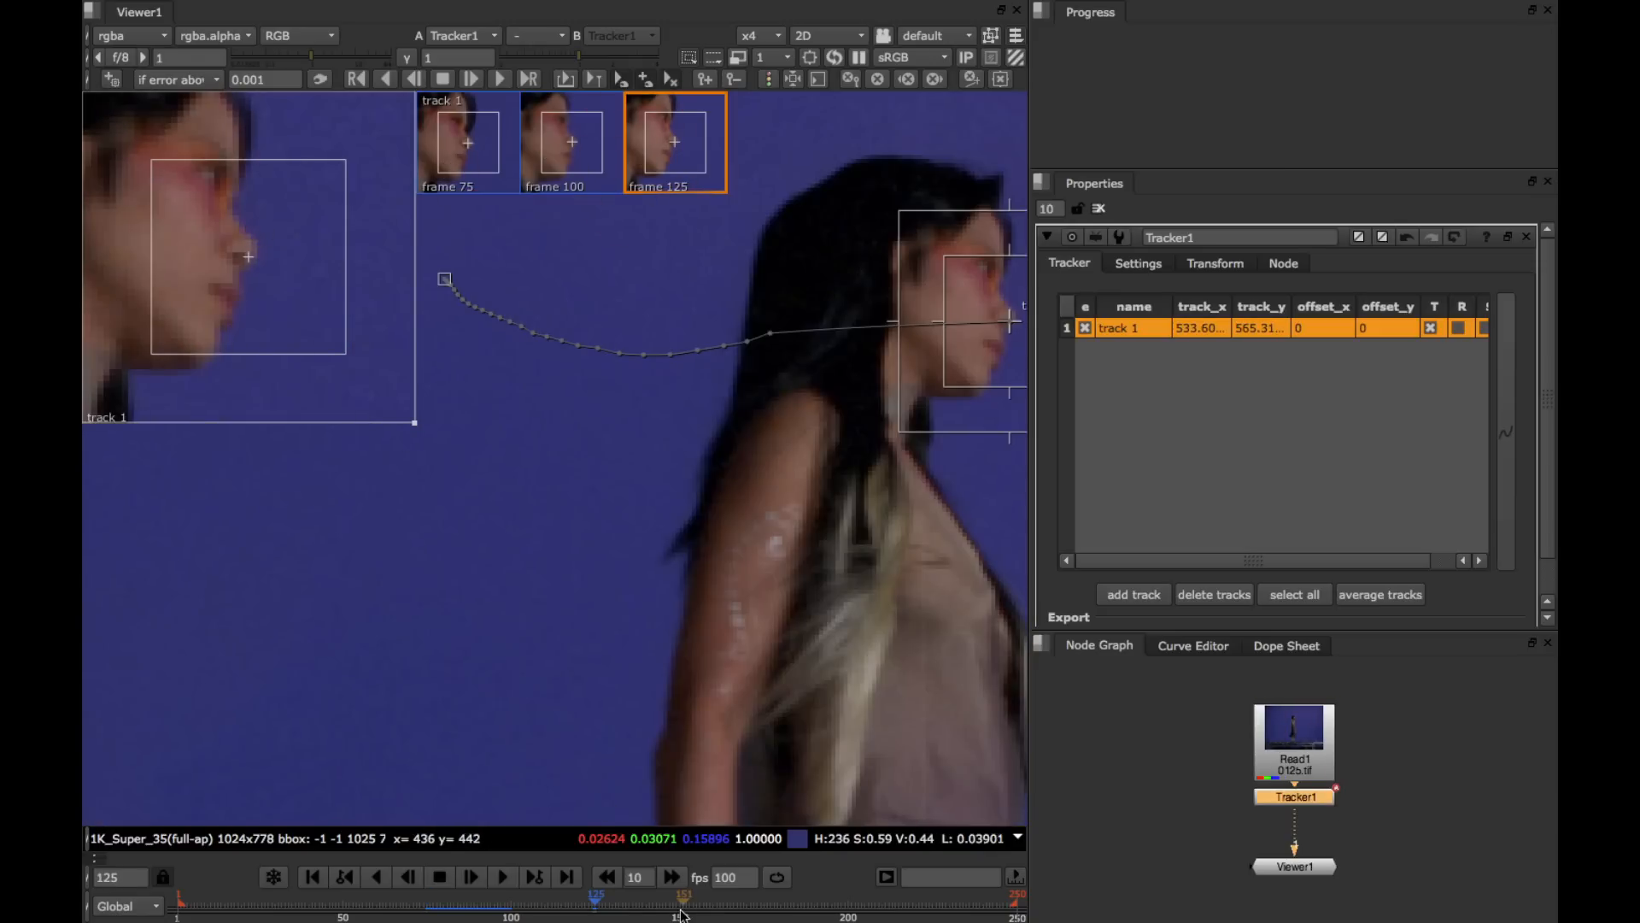
click(680, 895)
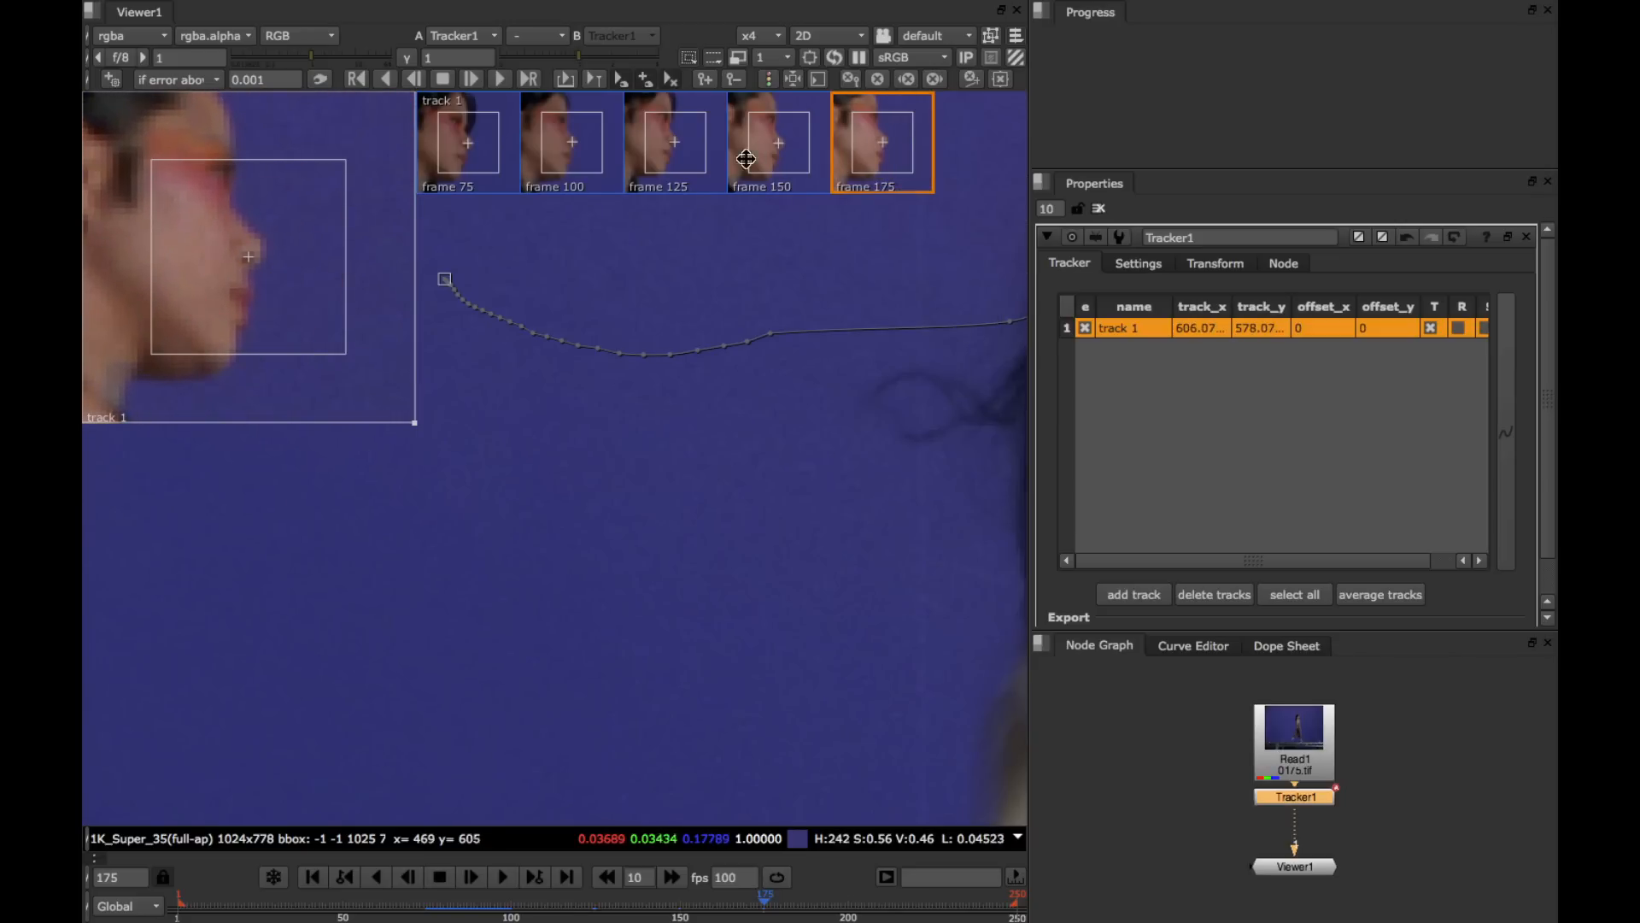
- Enable center_viewer, run the keyframe track on the face, then scrub back through the result
click(674, 141)
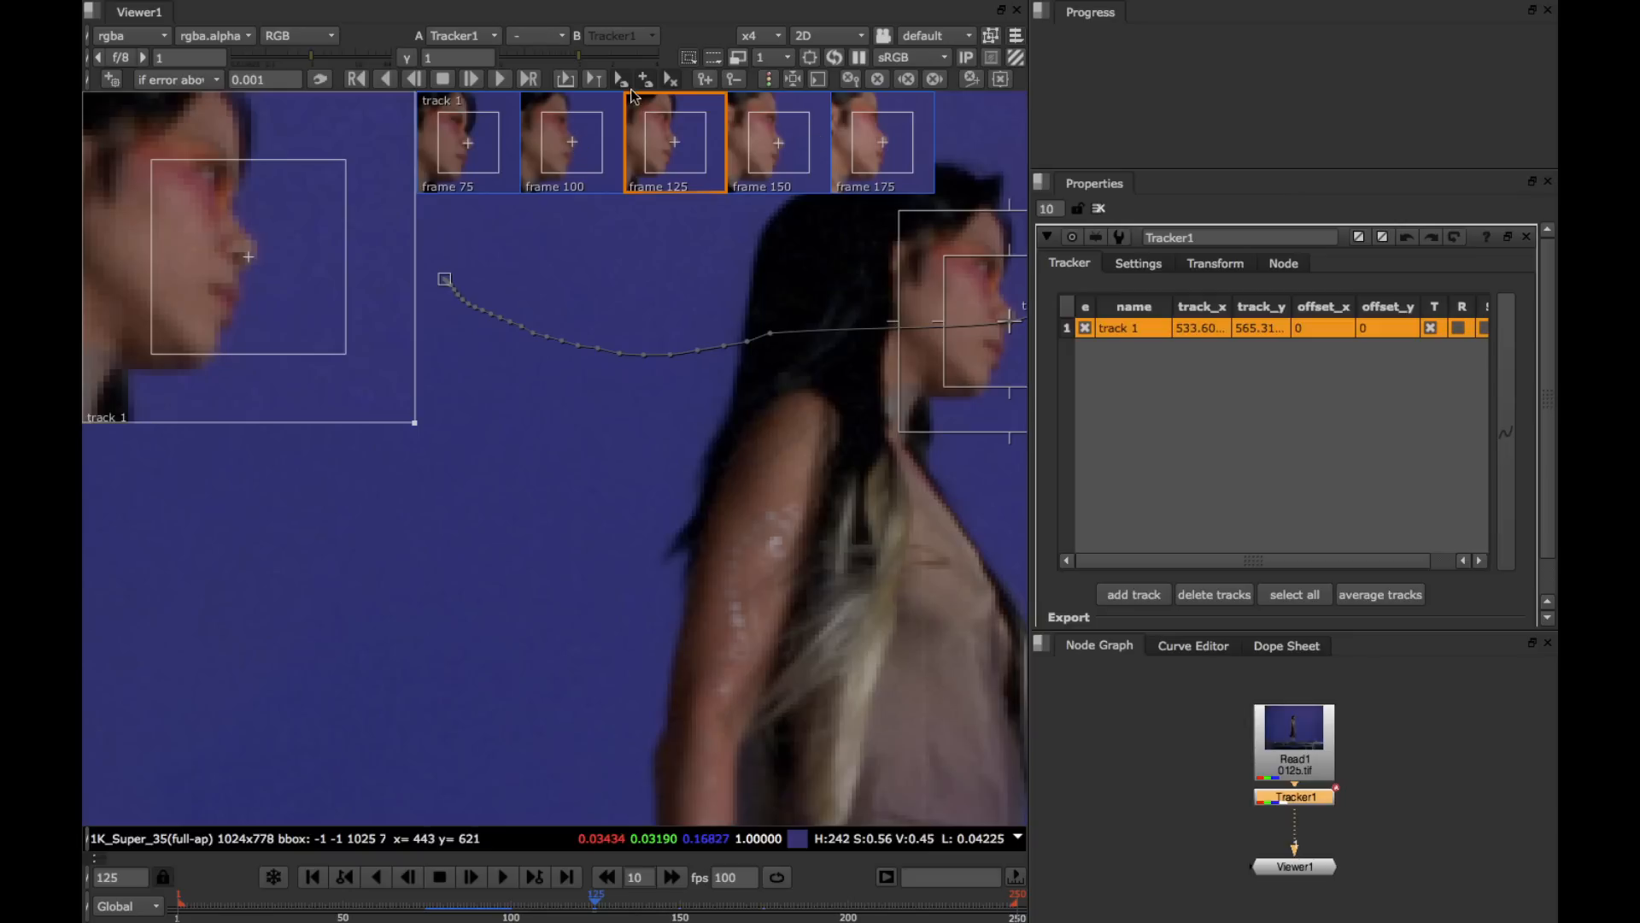
mouse_move(565, 80)
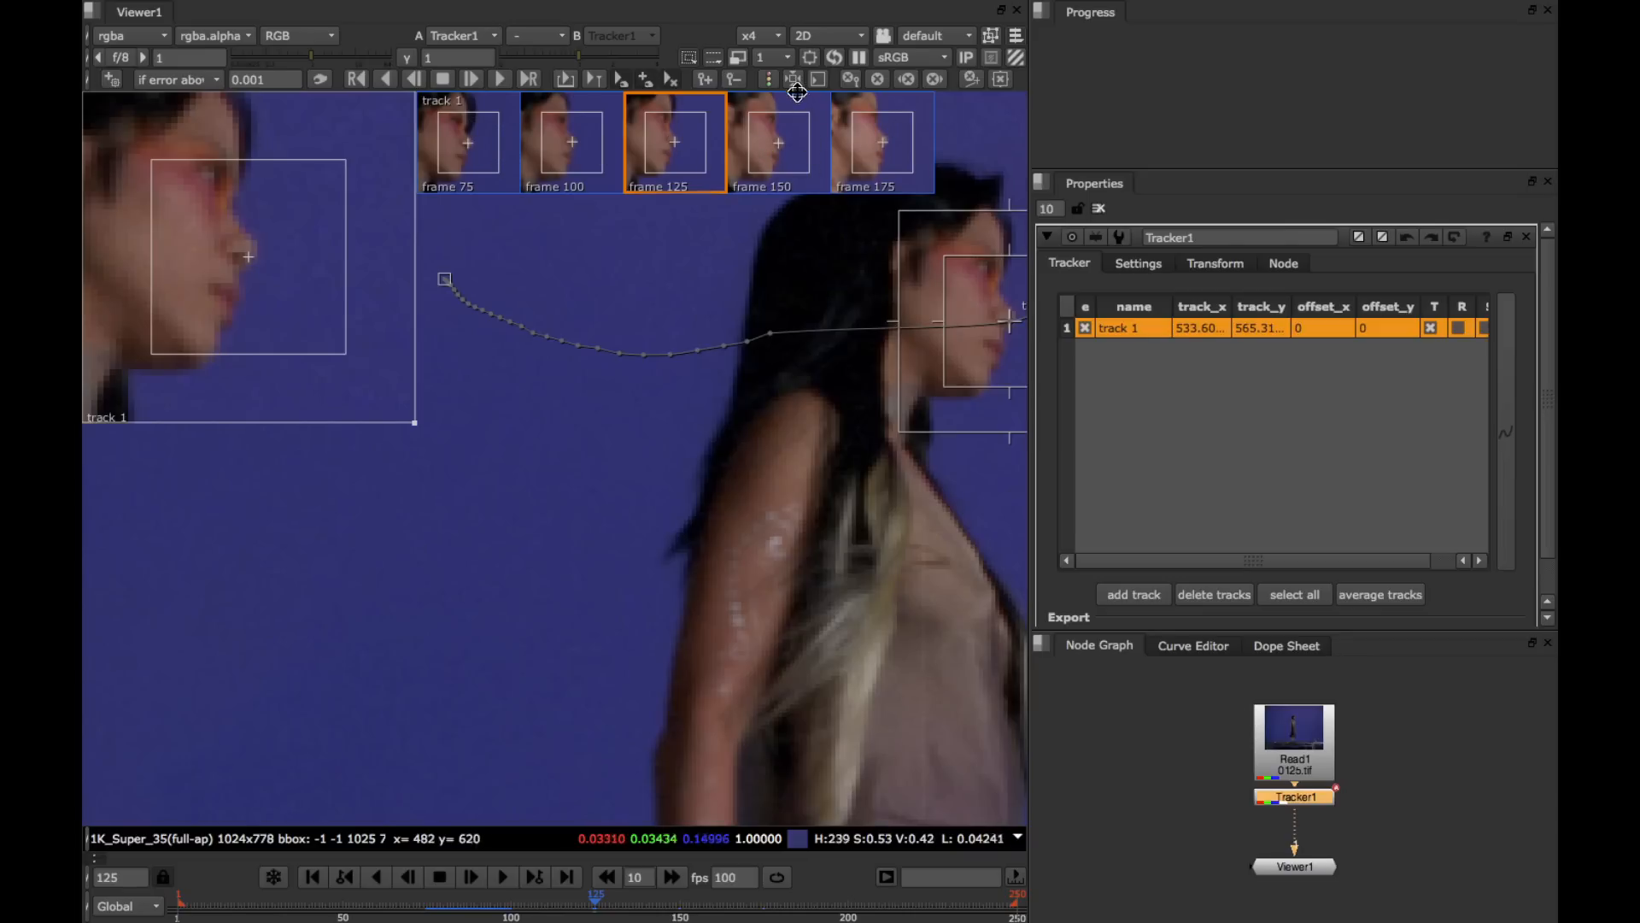
mouse_move(795, 79)
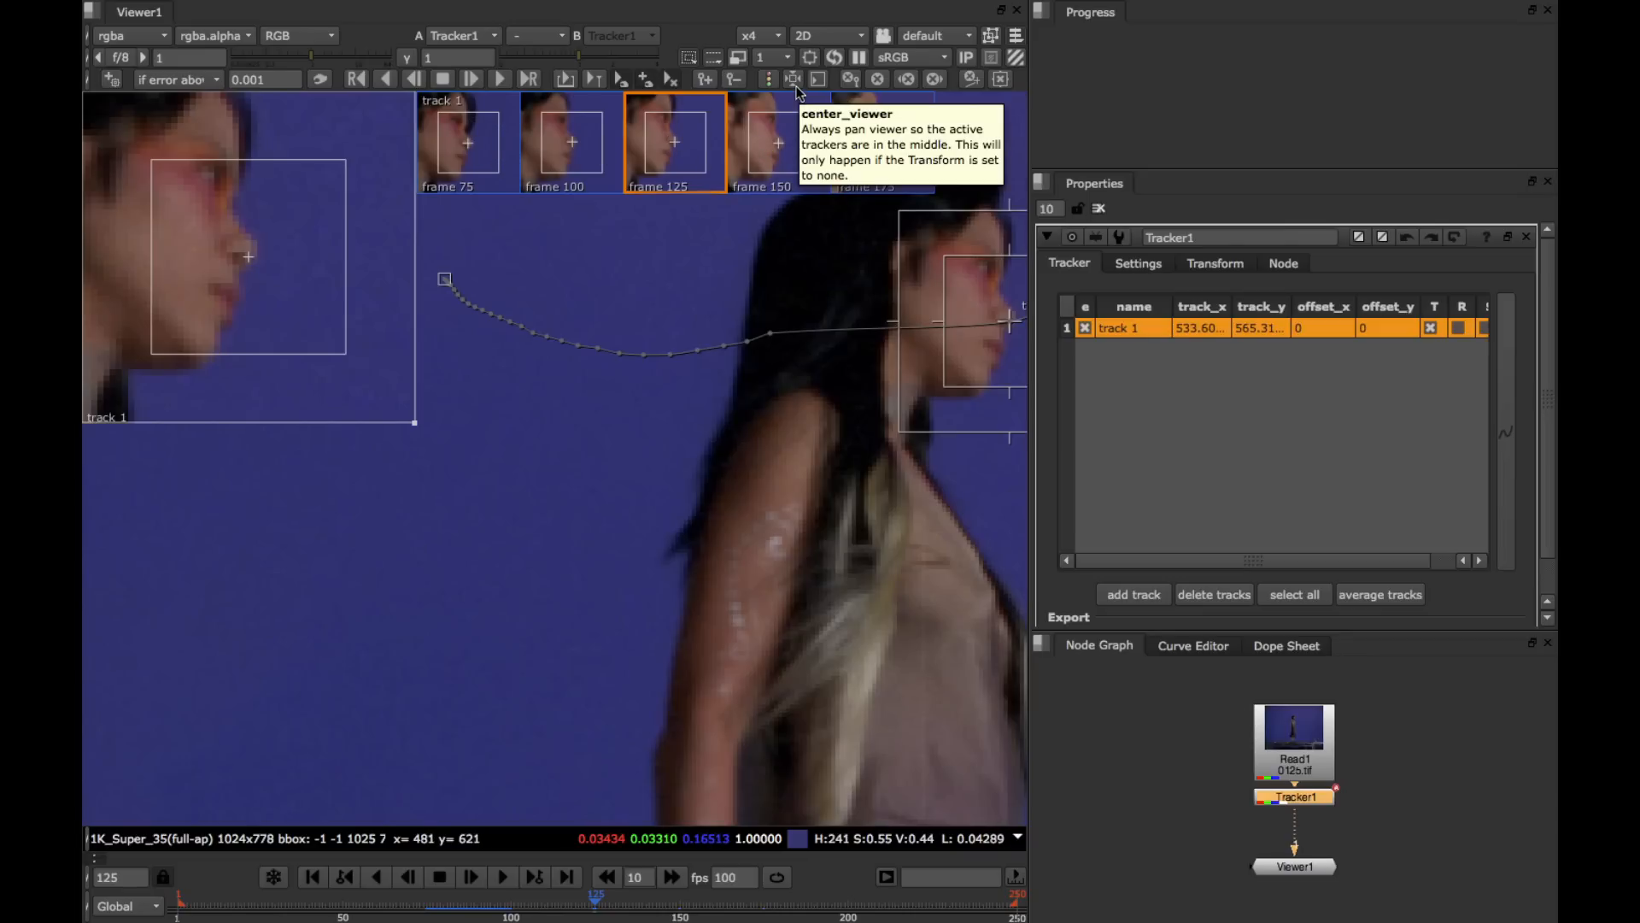
click(793, 78)
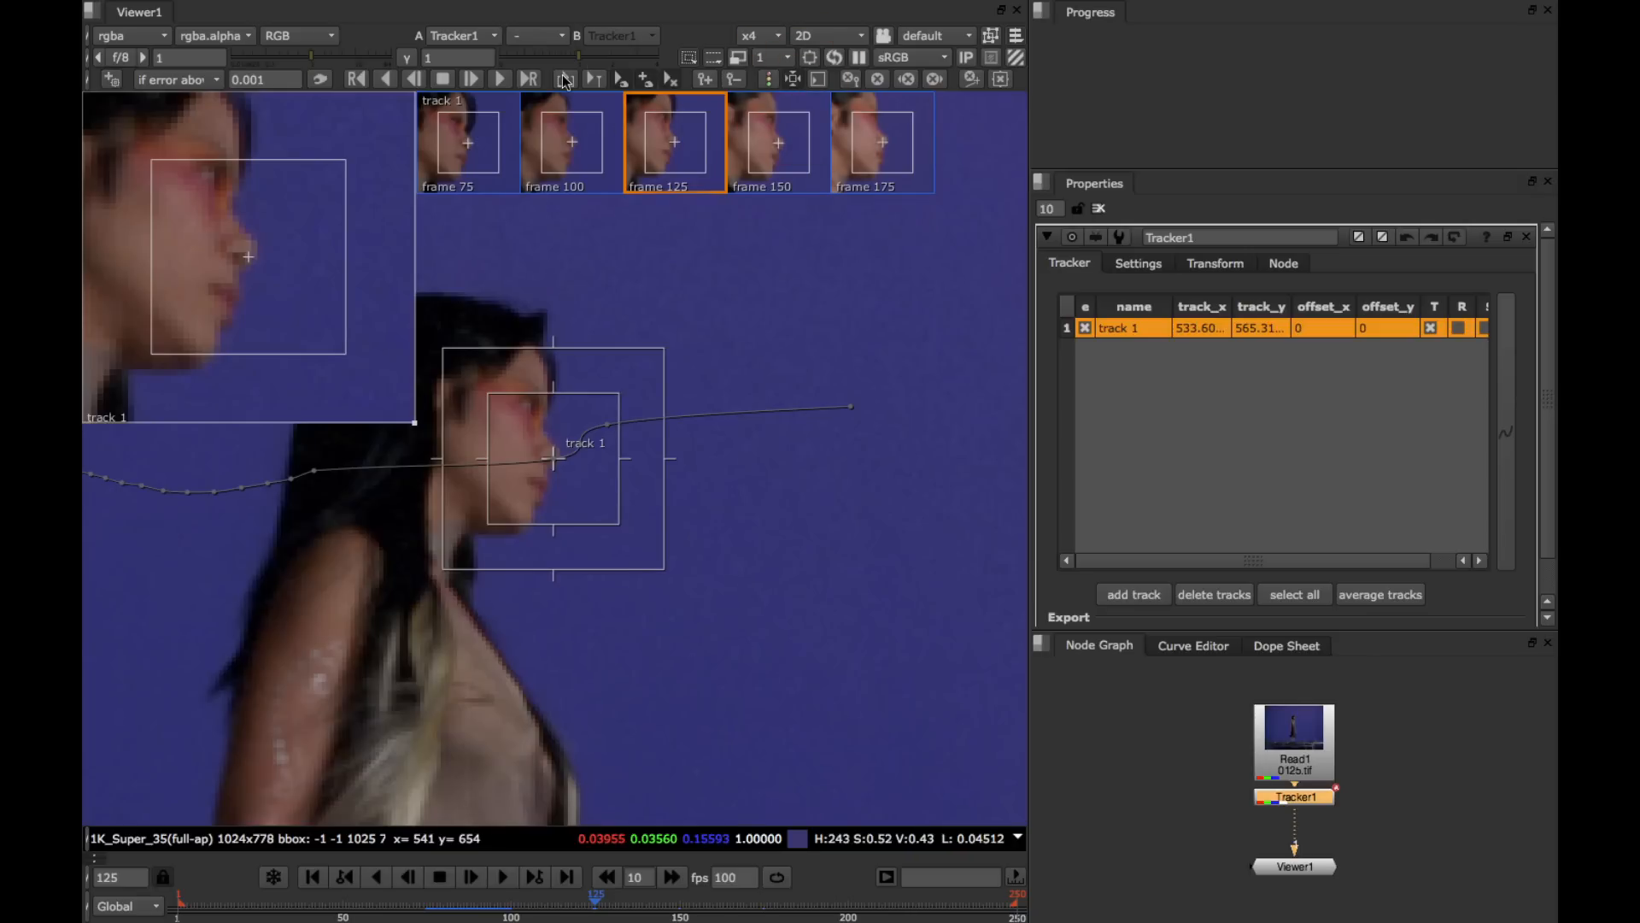
mouse_move(564, 79)
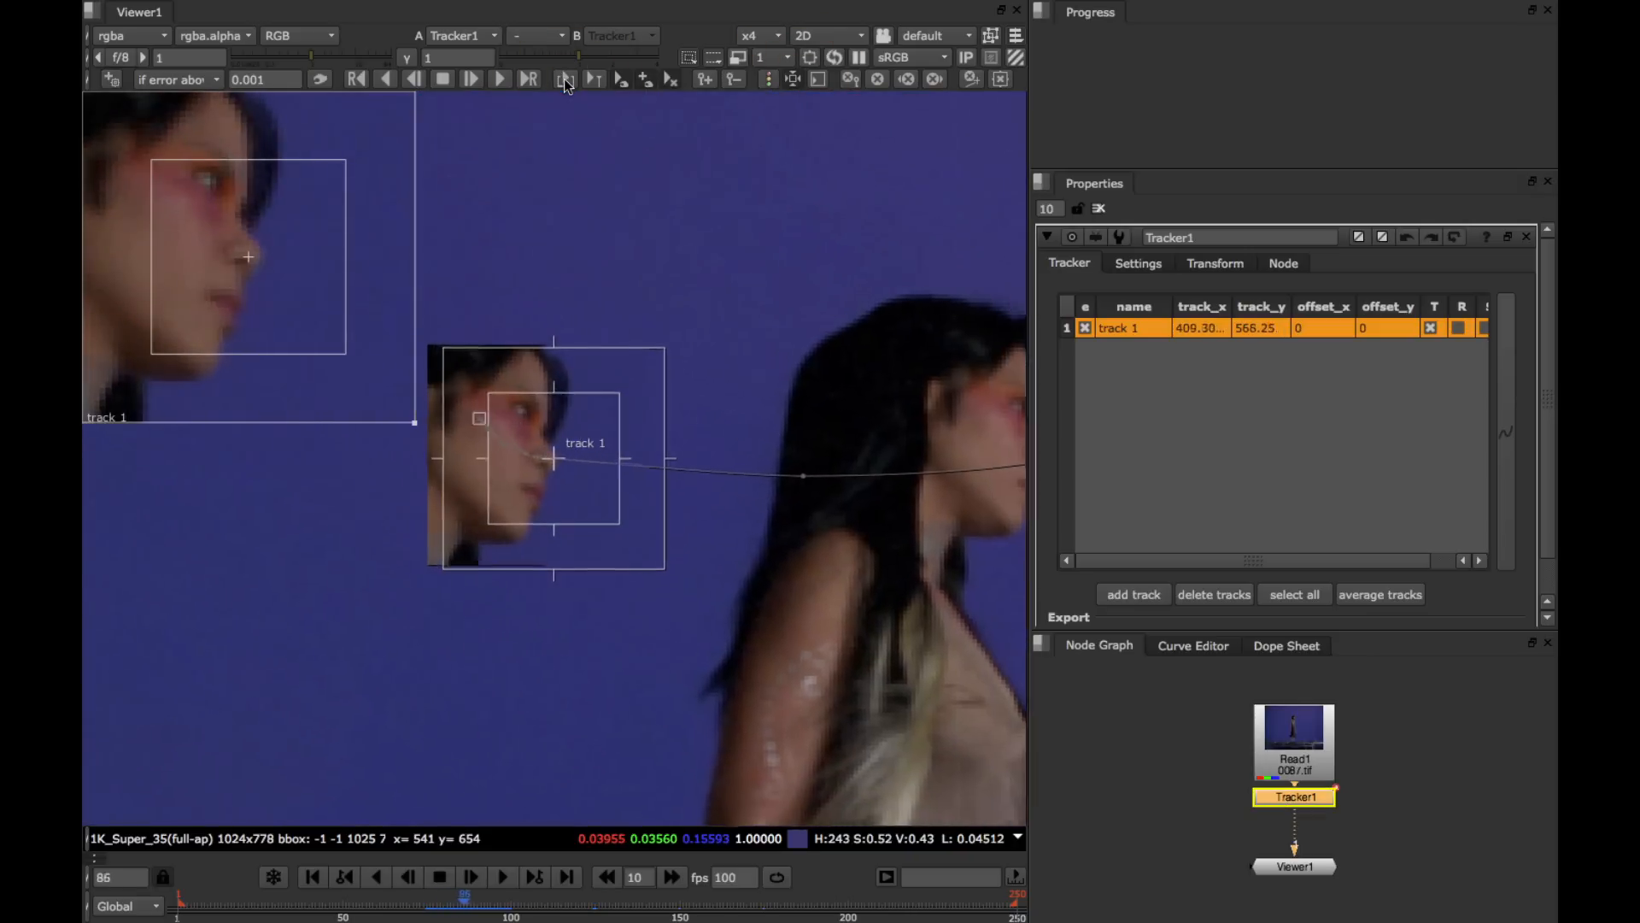
click(500, 79)
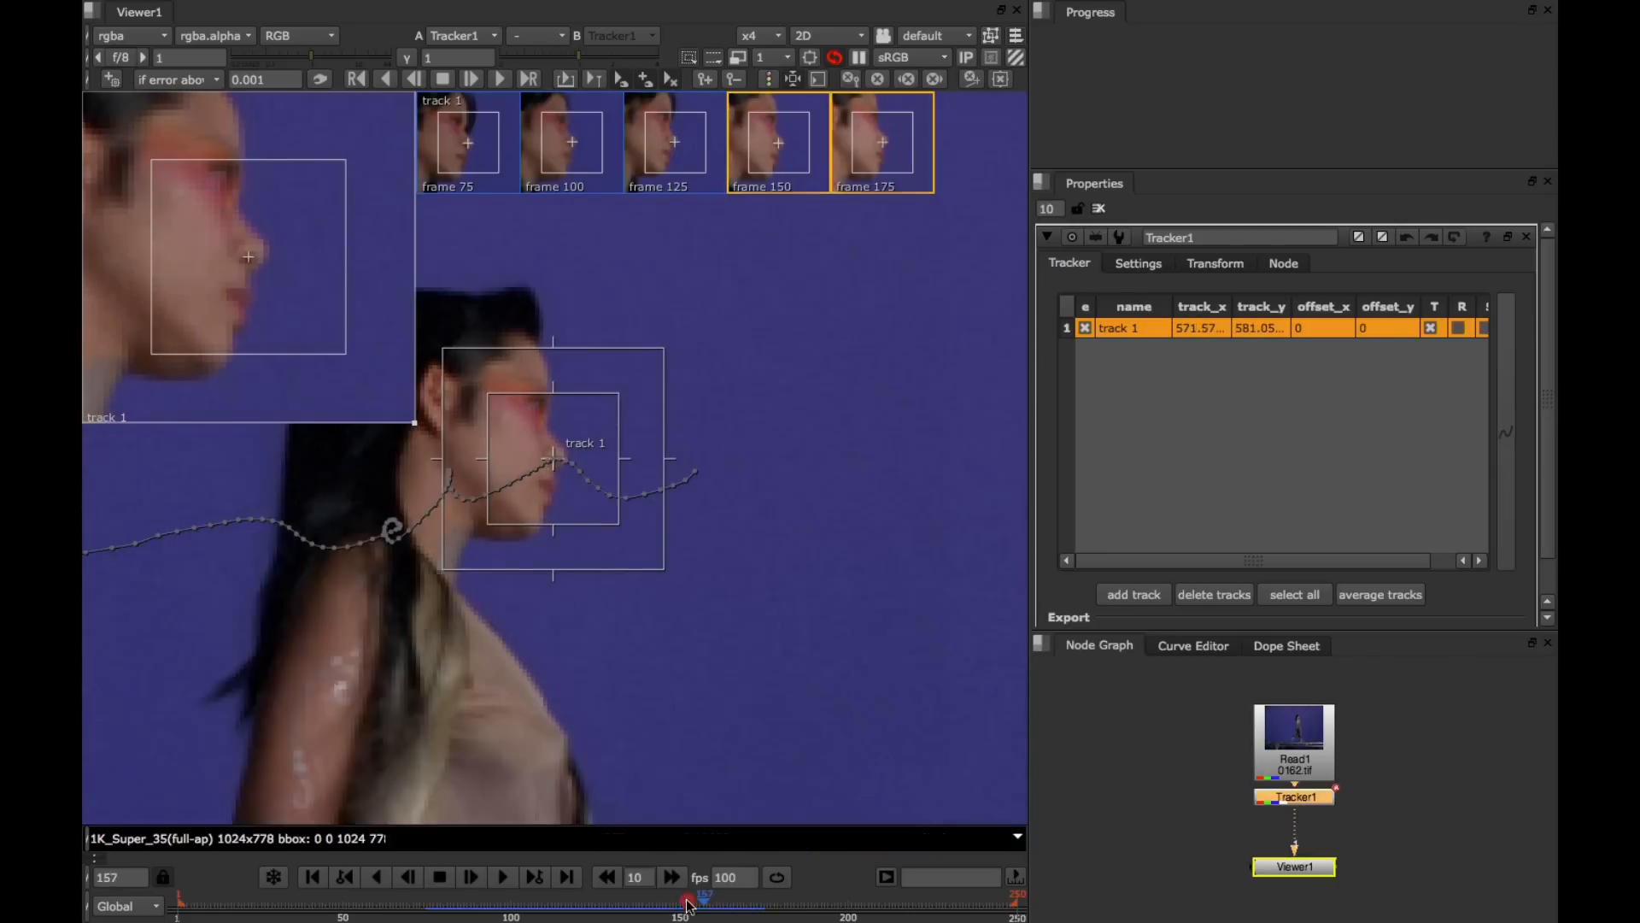
drag(689, 900, 591, 900)
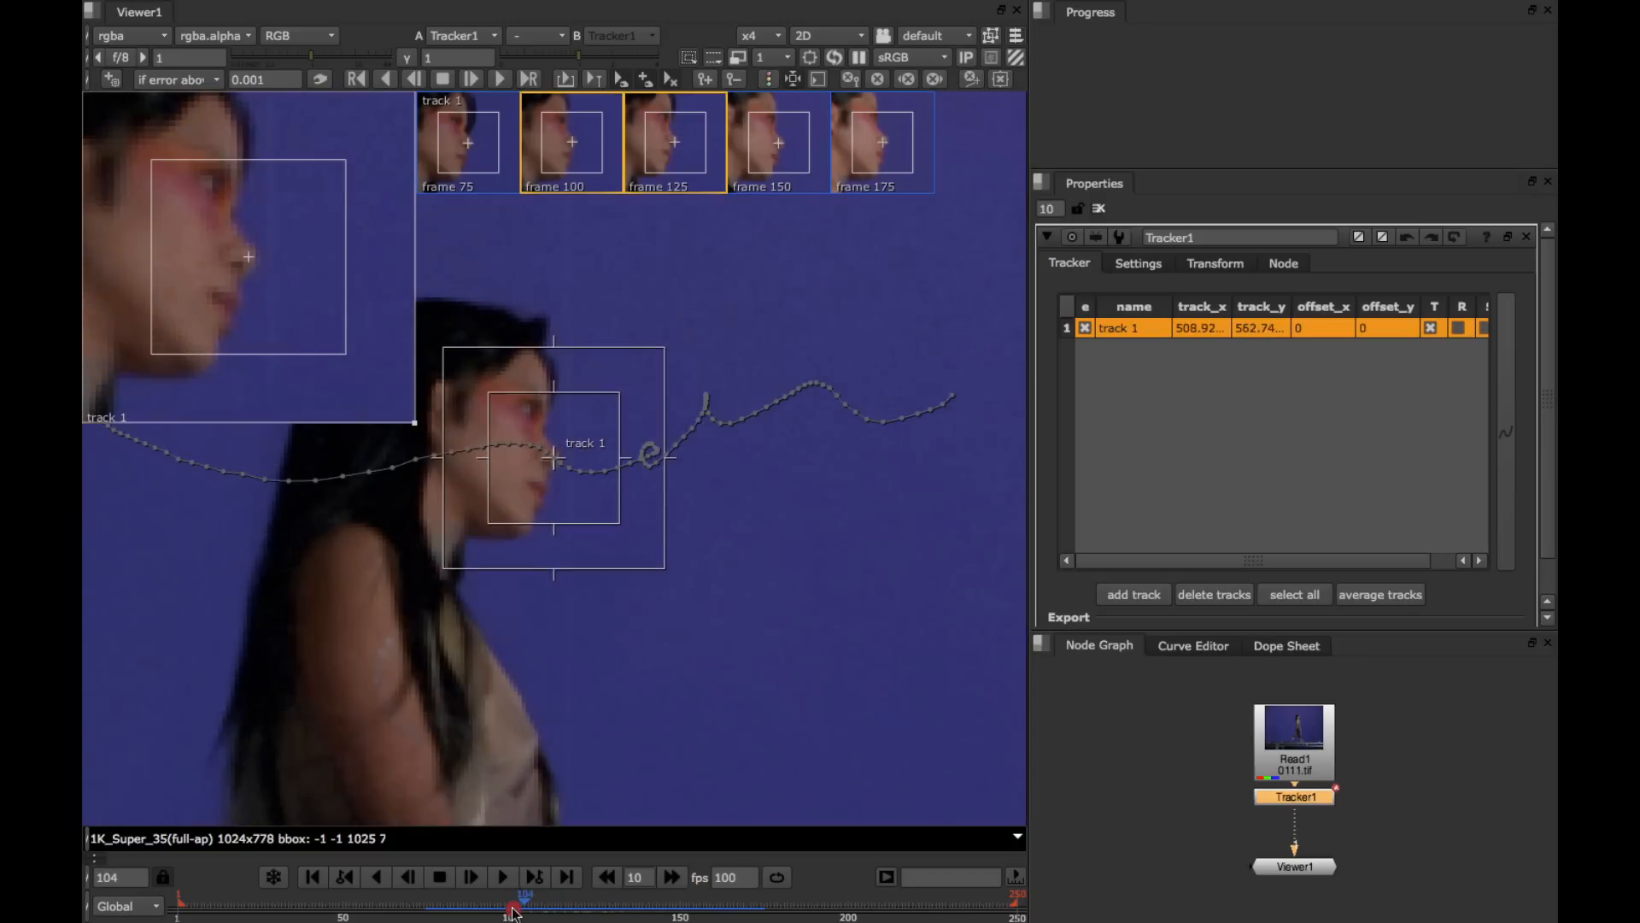
click(635, 876)
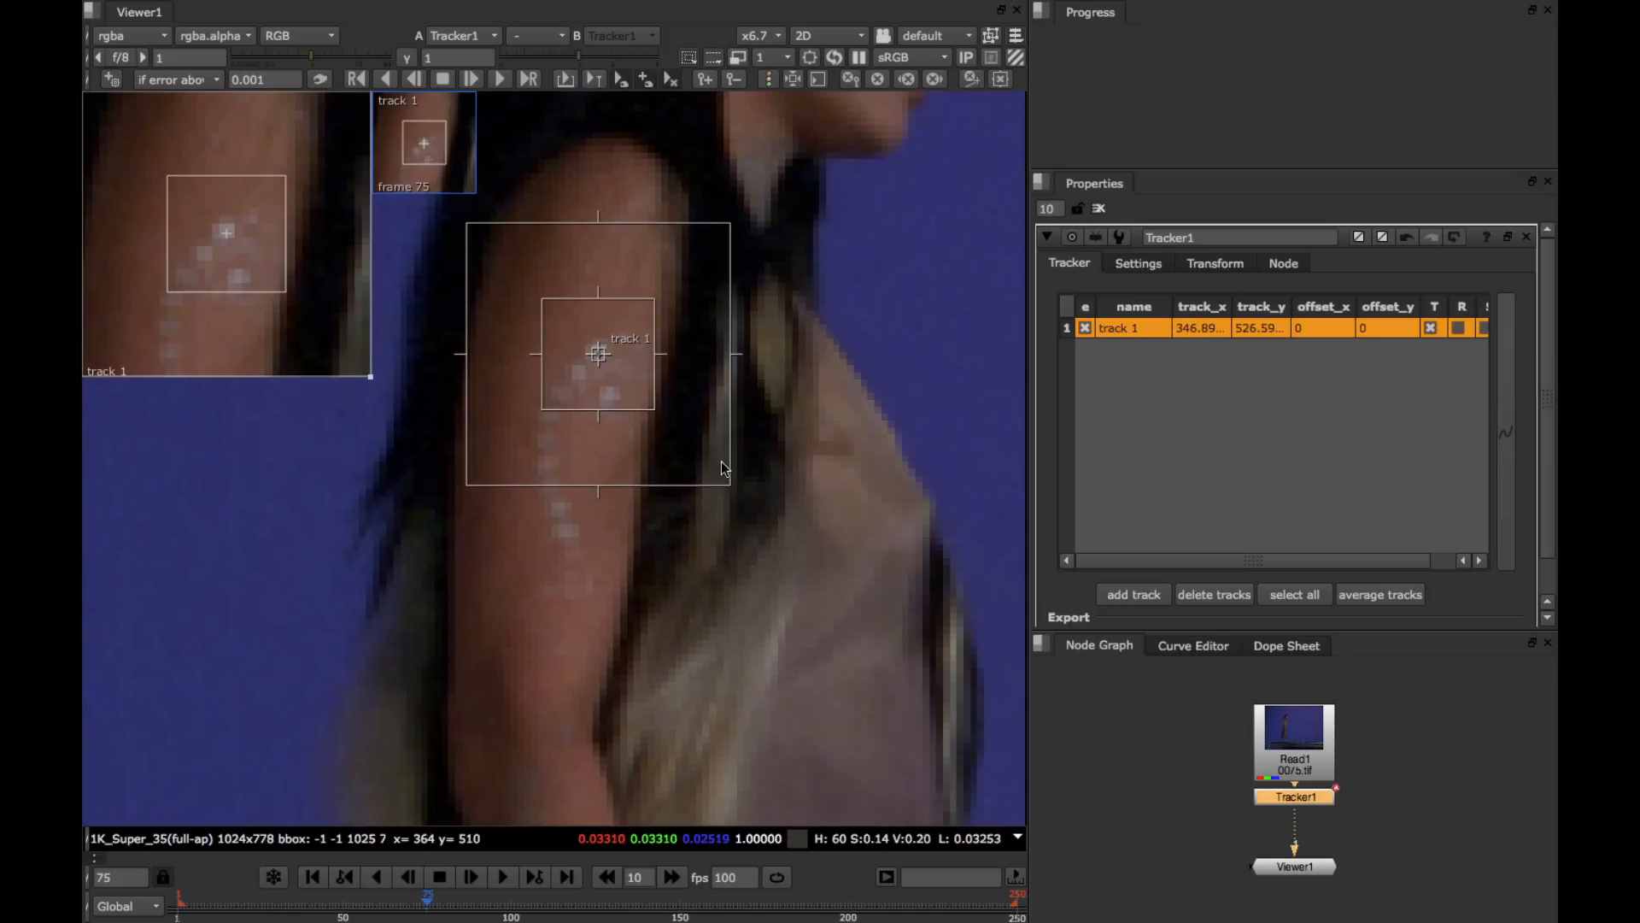
- Enlarge track 1's search box around the arm tattoo at frame 75
drag(722, 469, 847, 497)
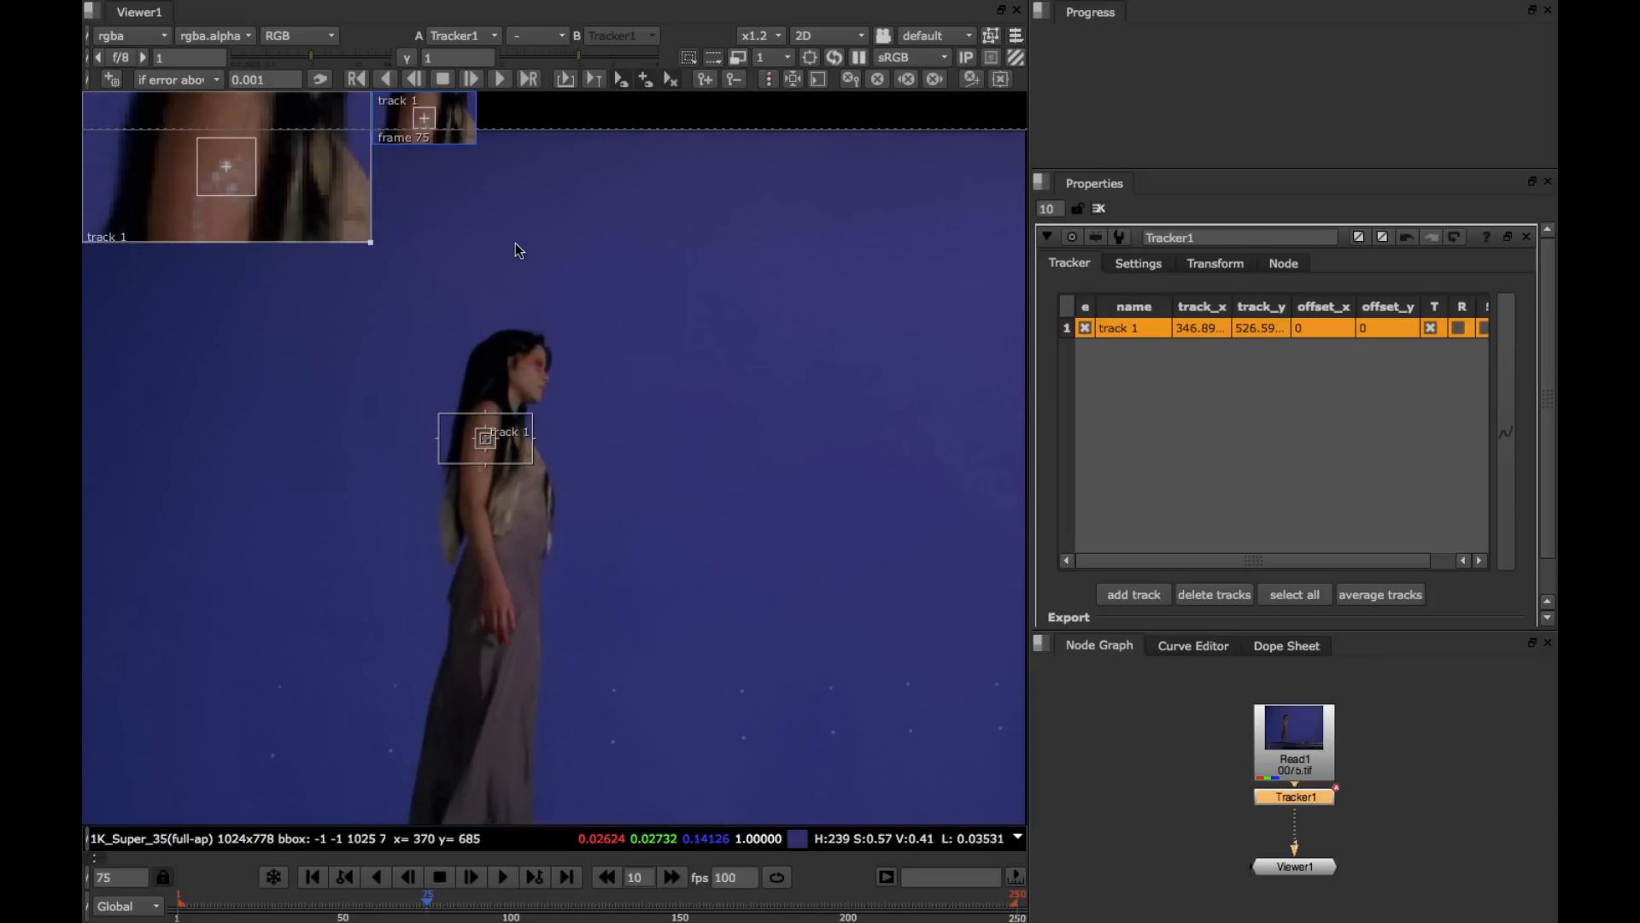
- Track the tattoo forward from frame 75 to about frame 111 with Track Forward
click(472, 78)
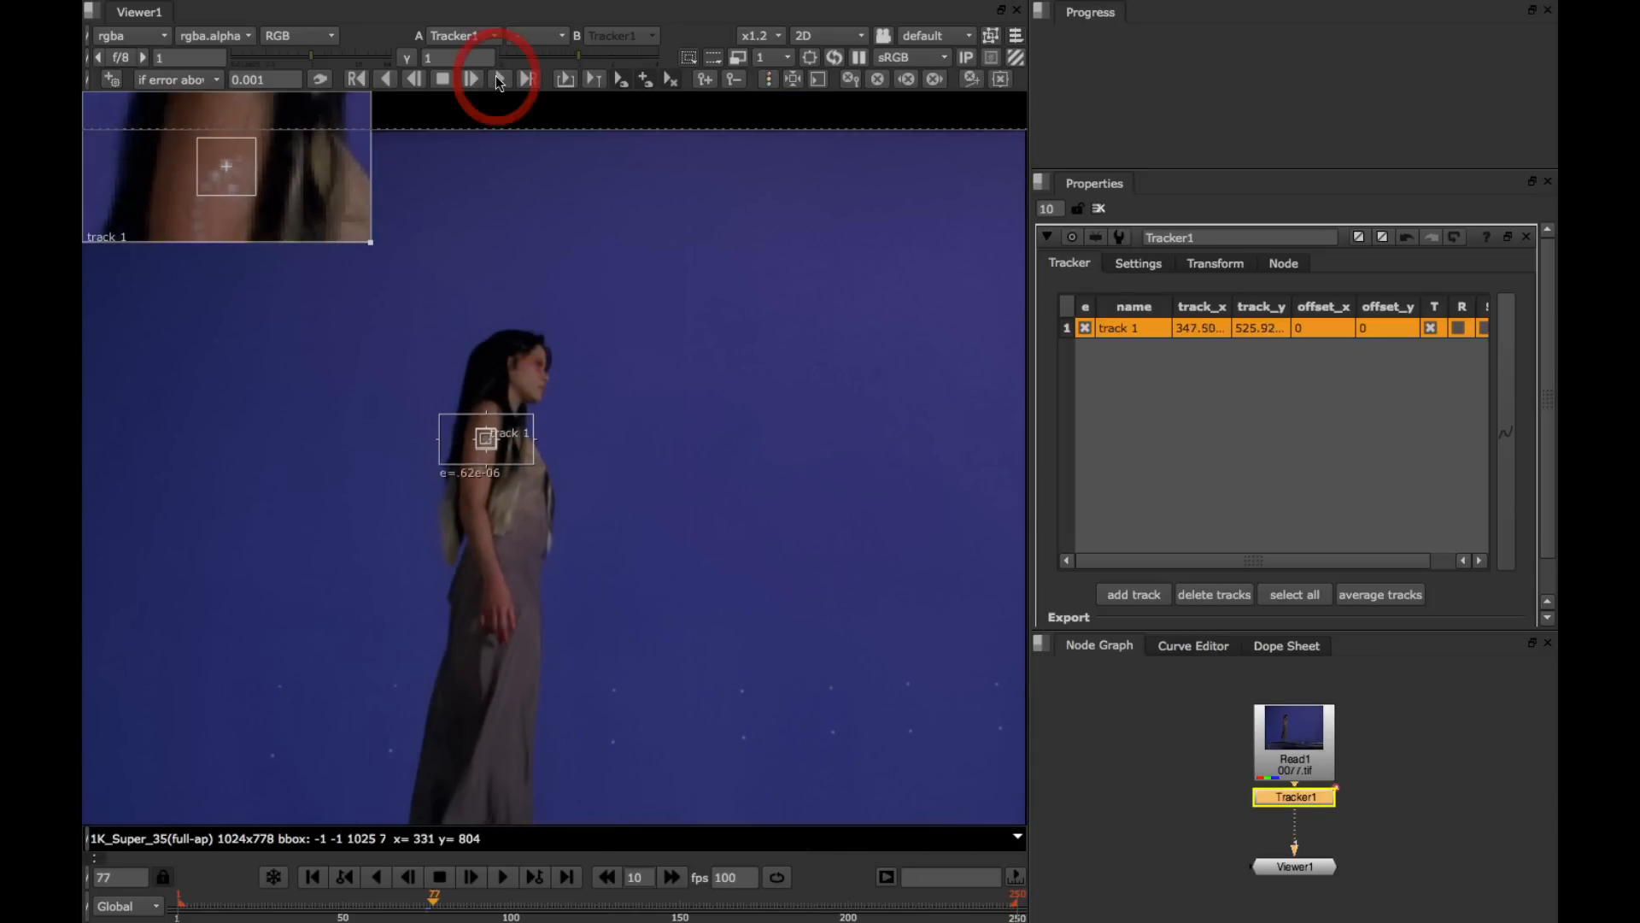
click(471, 78)
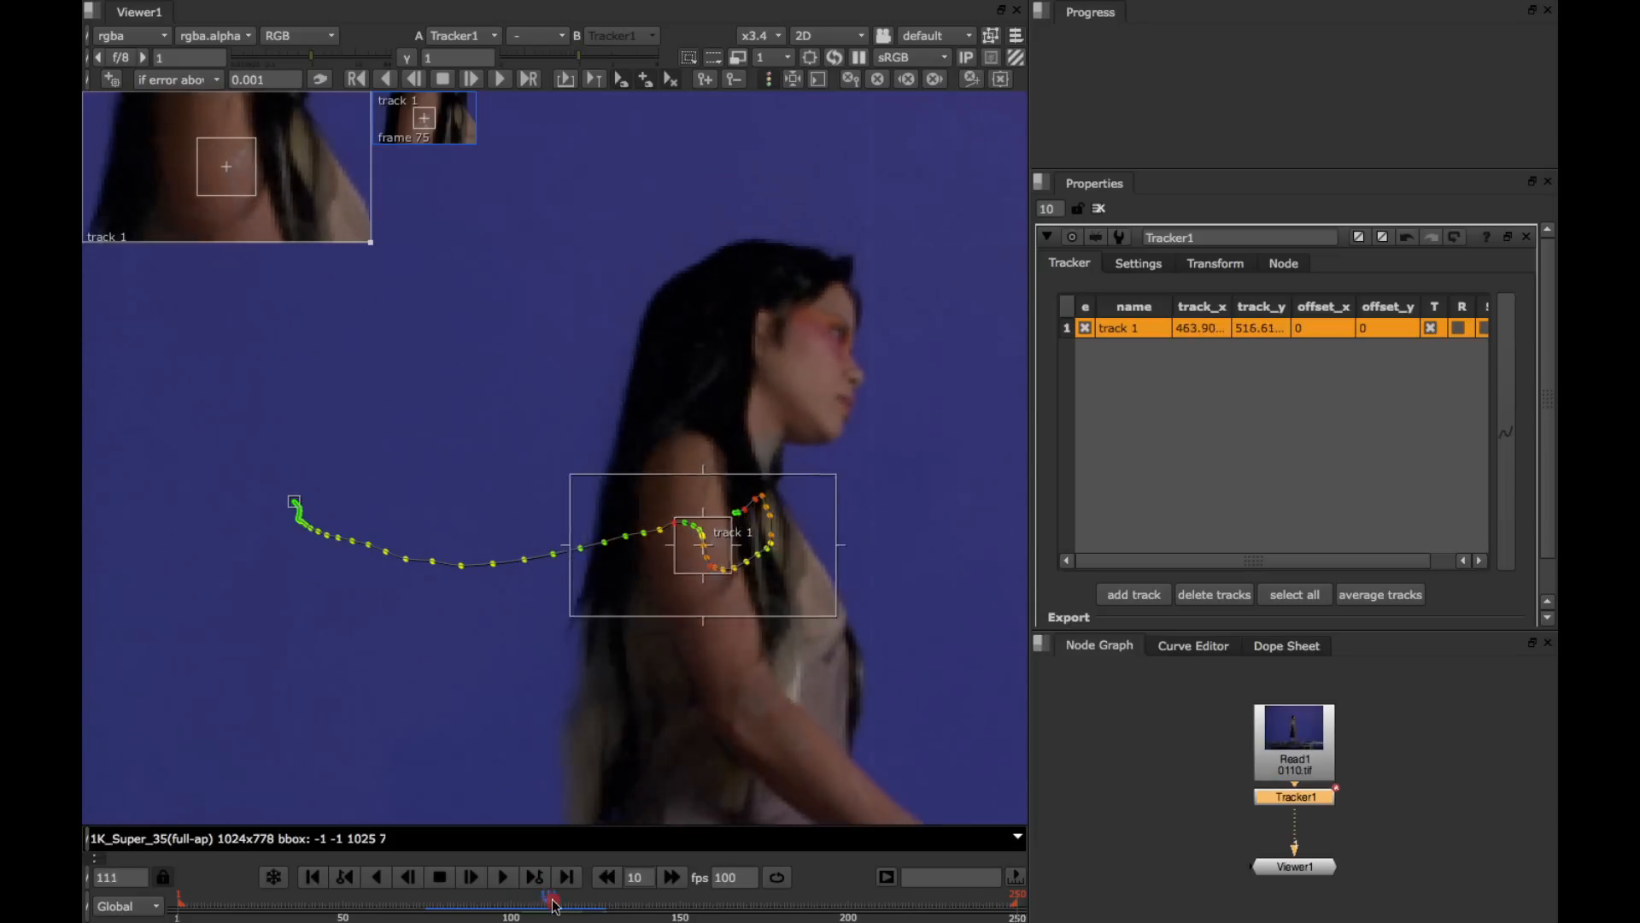
- Scrub back to frame 101 where the shoulder track path turns orange and red
click(568, 876)
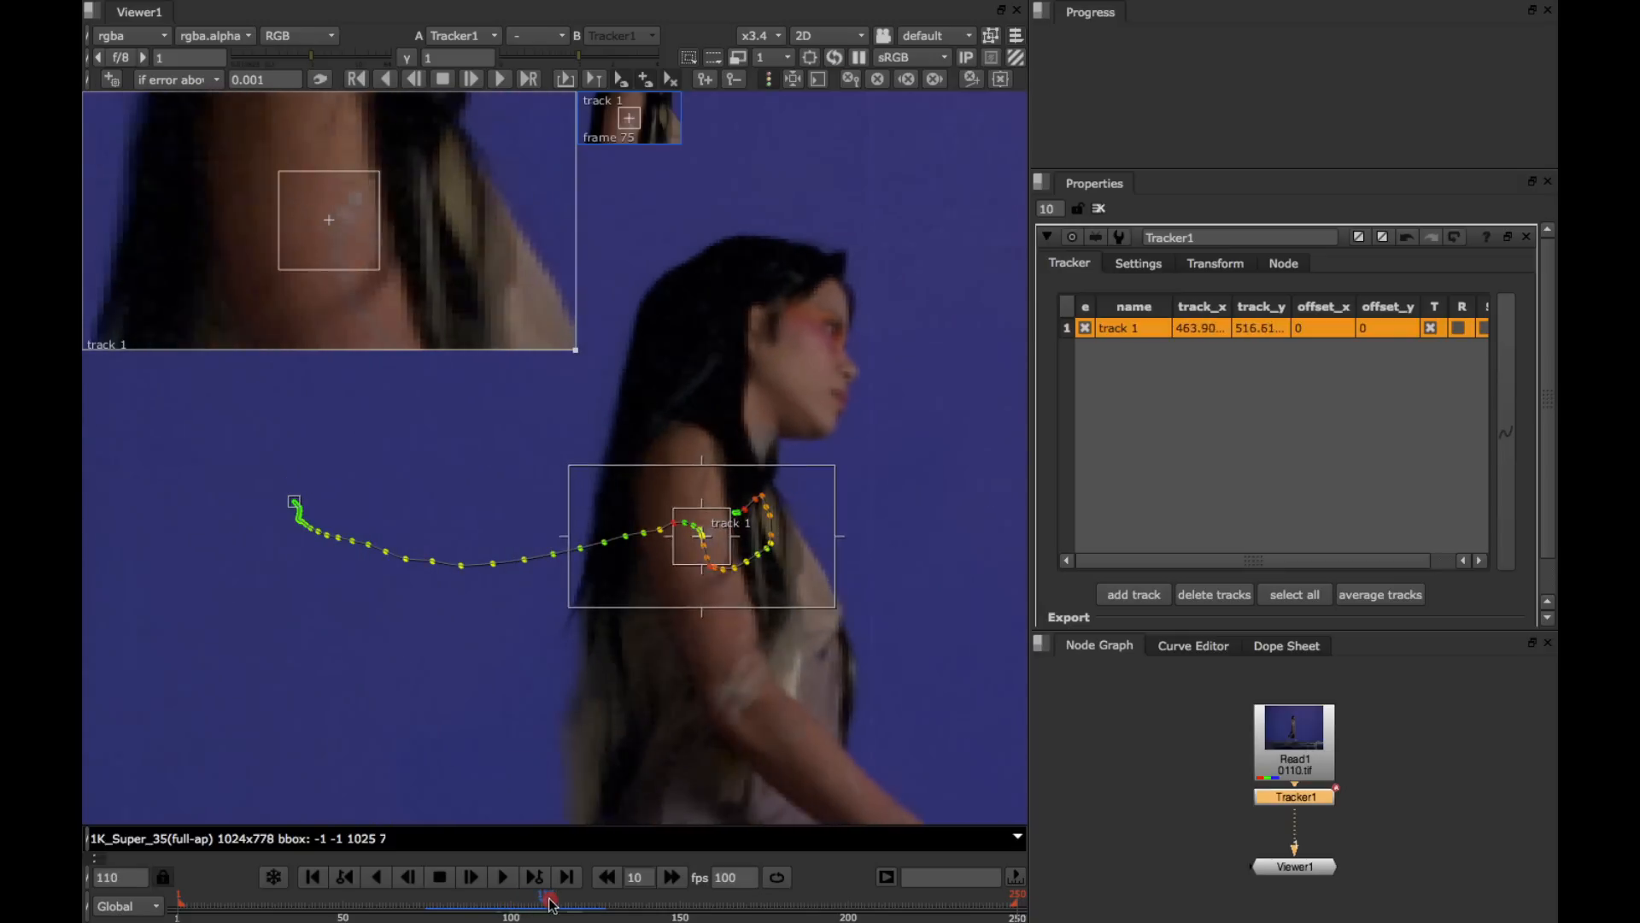
drag(553, 898, 588, 898)
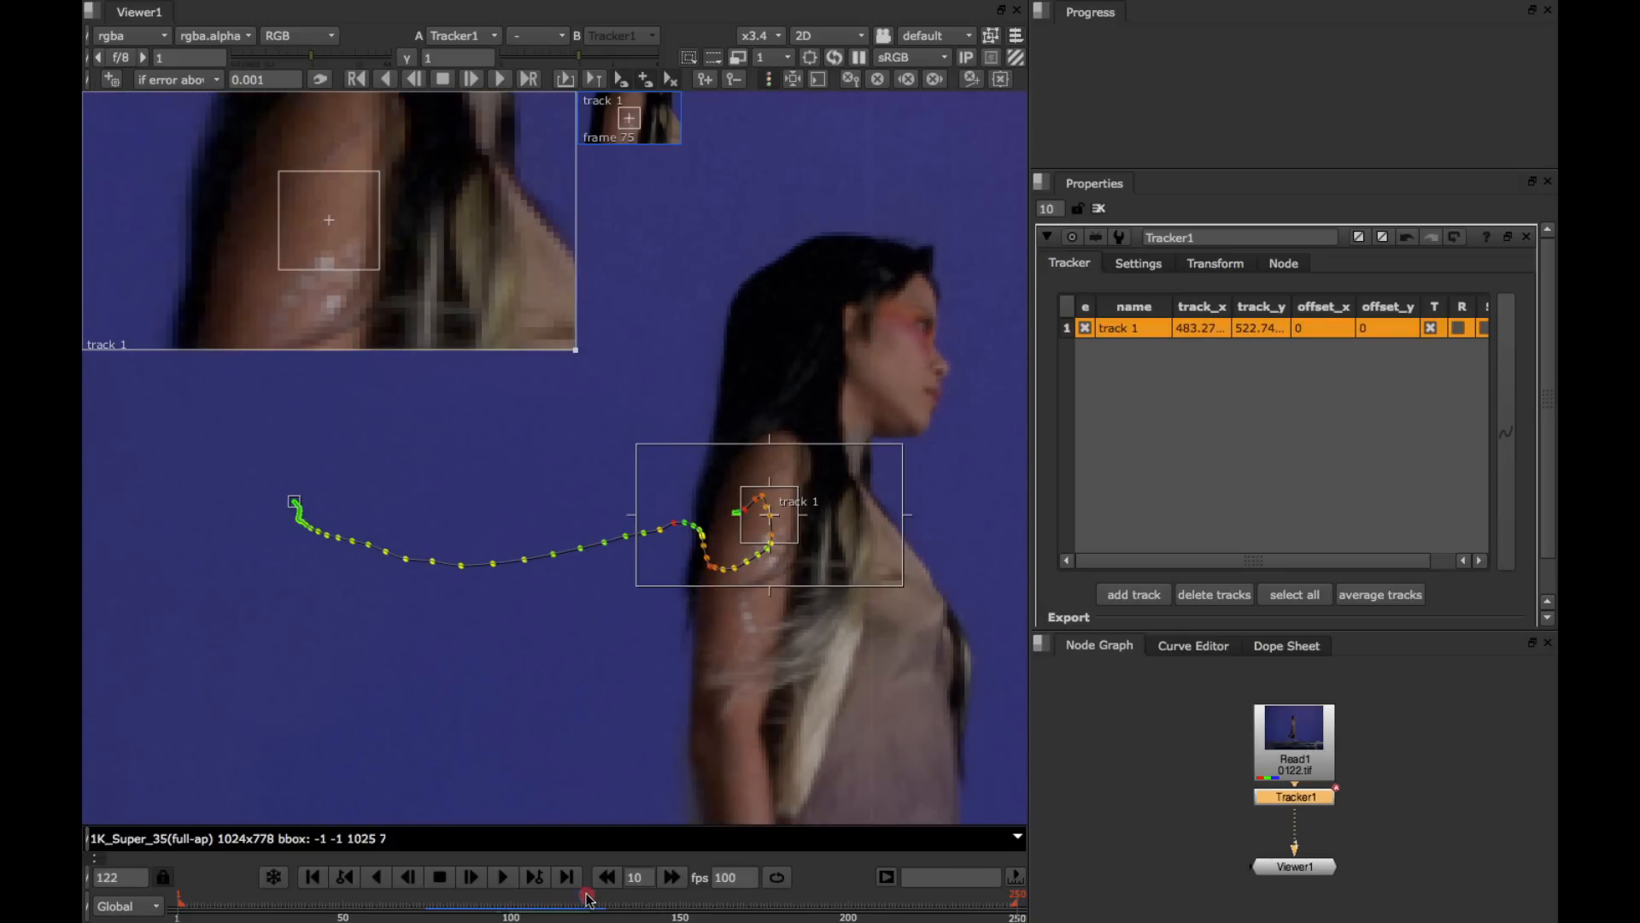
click(409, 877)
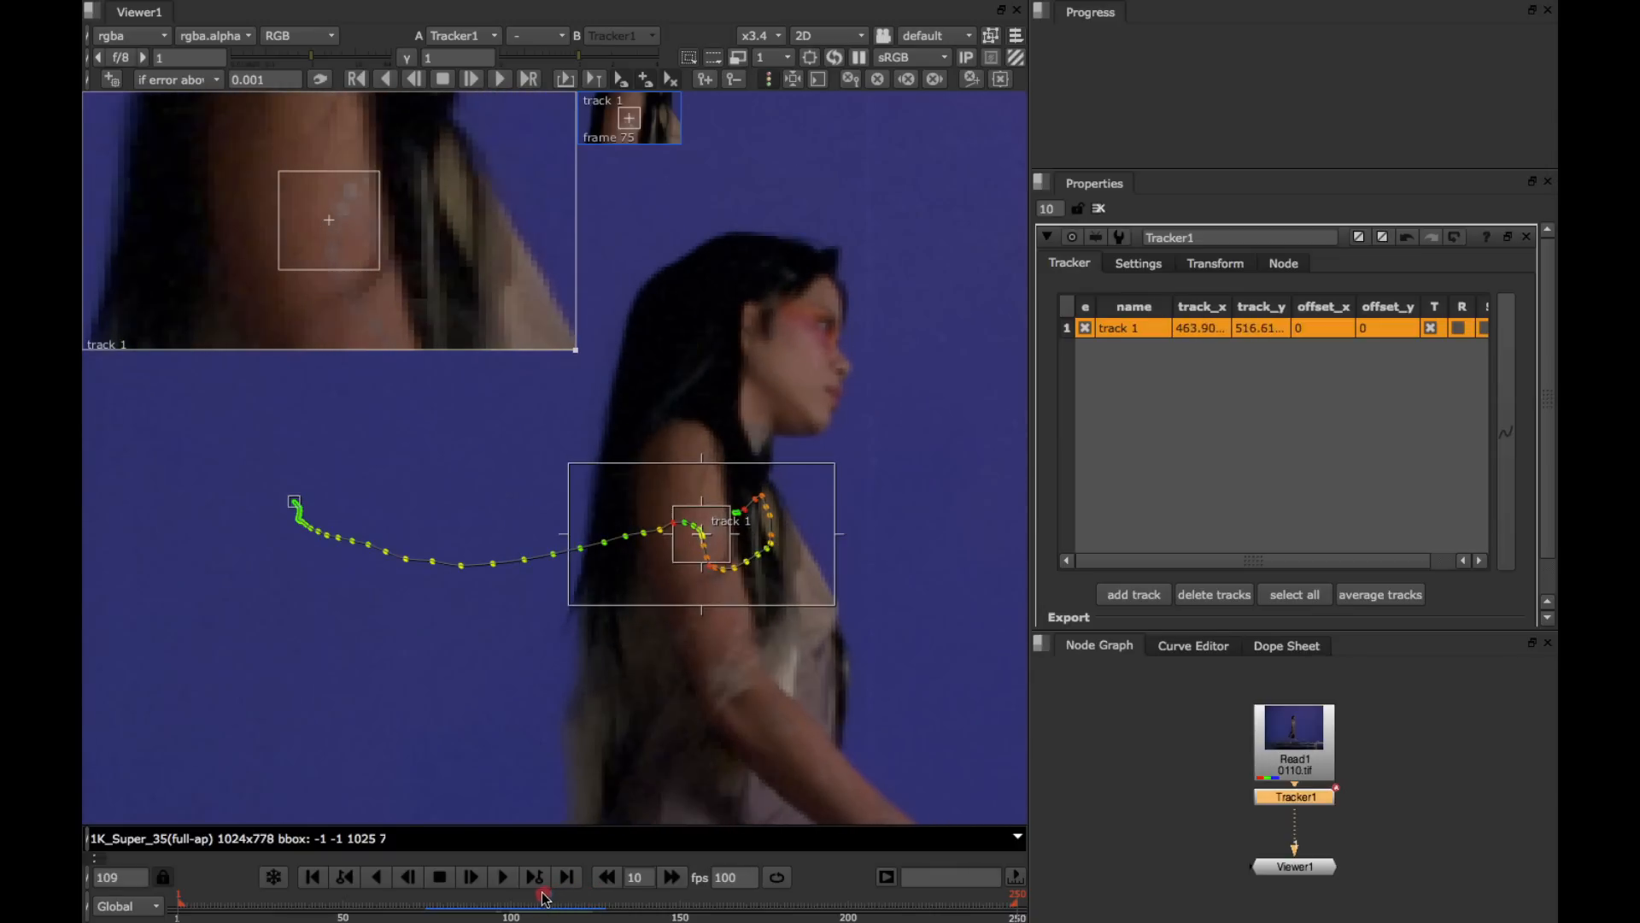
click(544, 897)
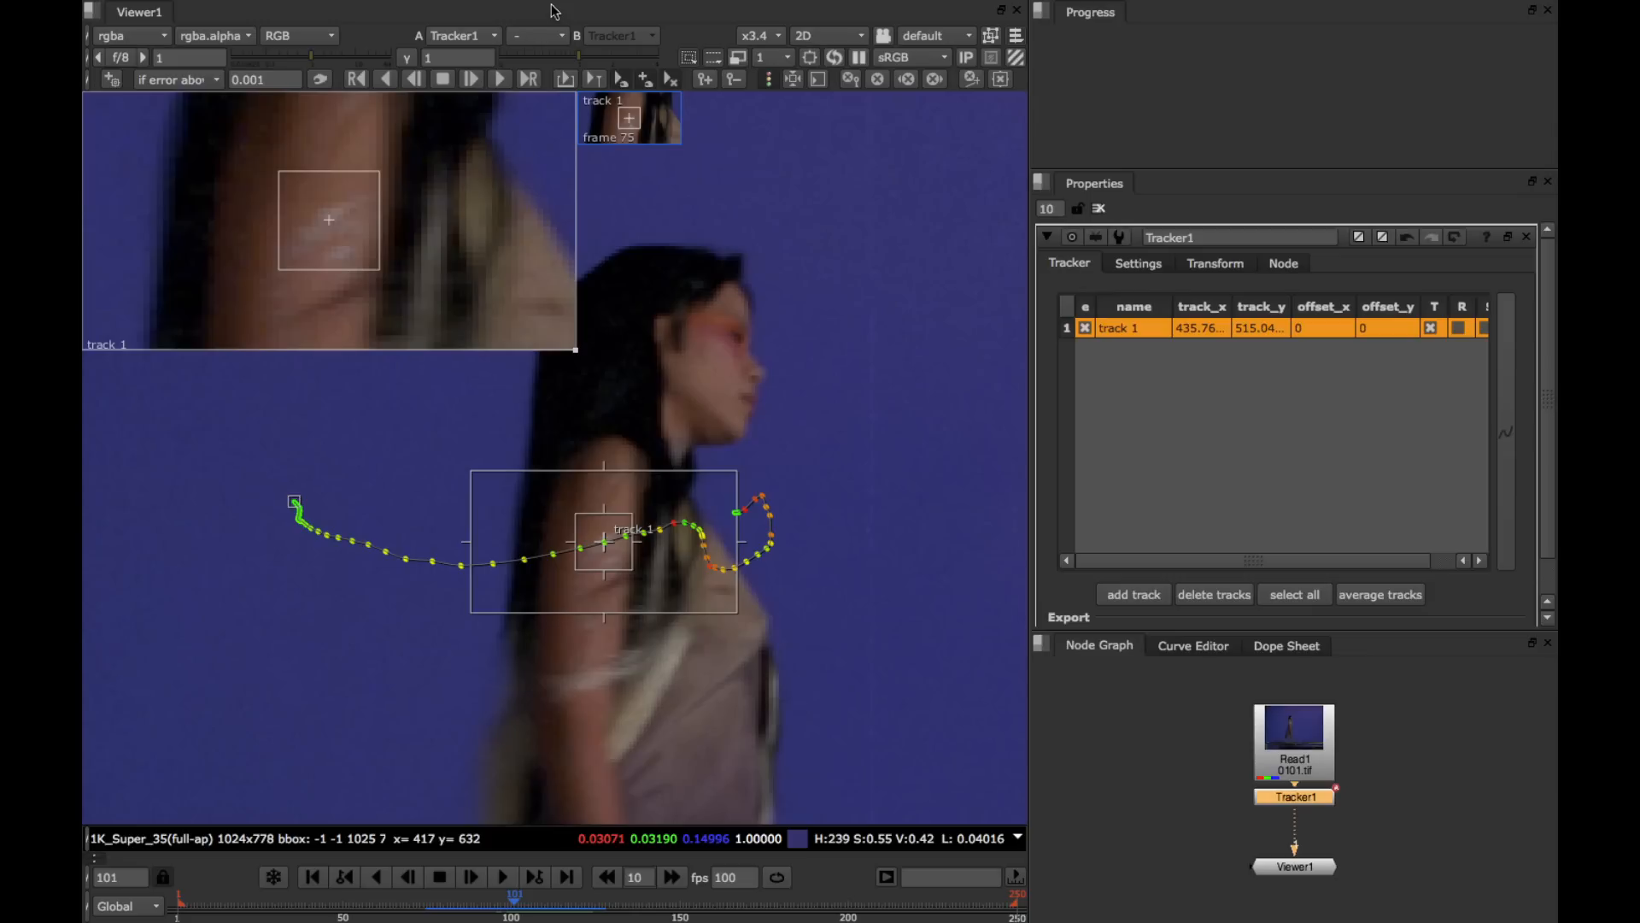
mouse_move(583, 307)
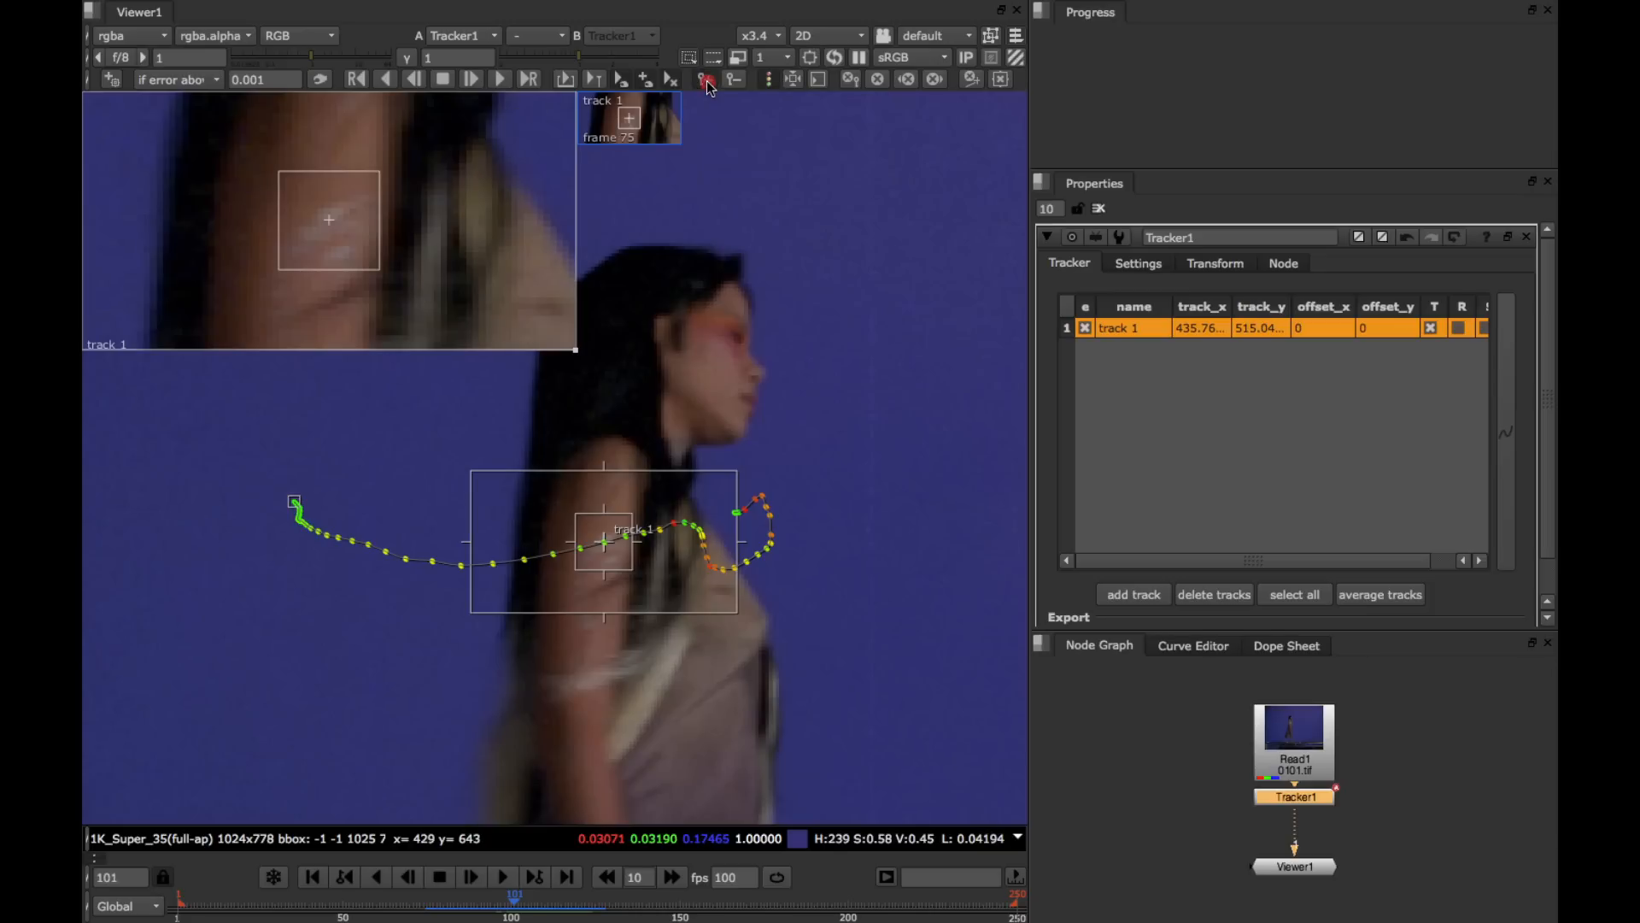
- Add a tracking keyframe on the tattoo at frame 101 to refine the shoulder section
click(703, 79)
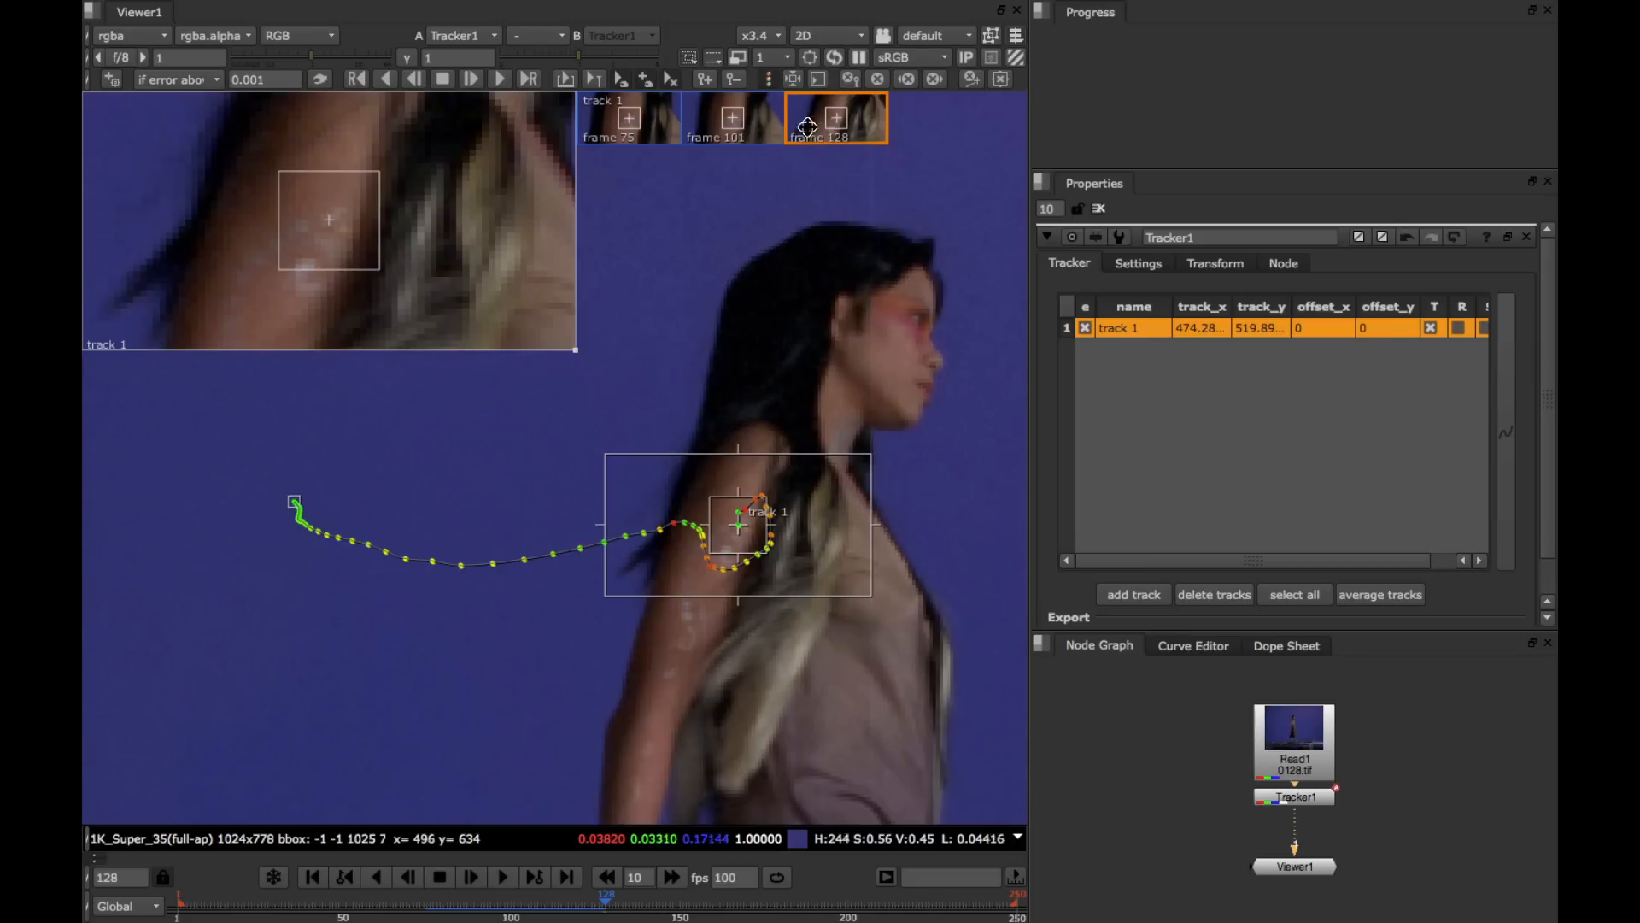
mouse_move(594, 79)
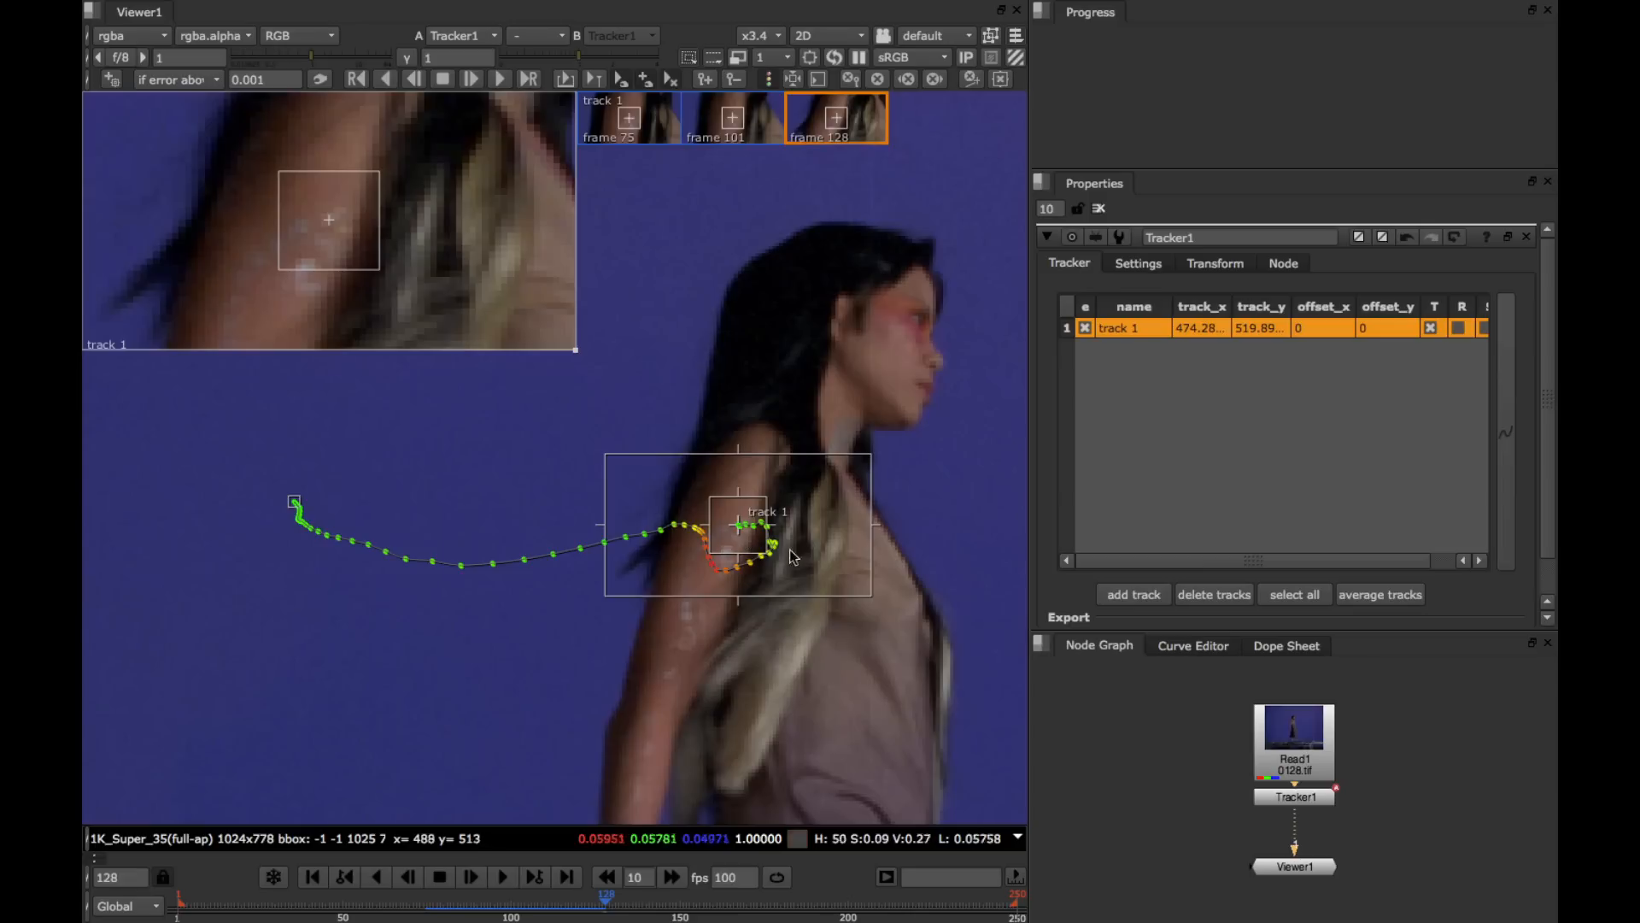
mouse_move(769, 539)
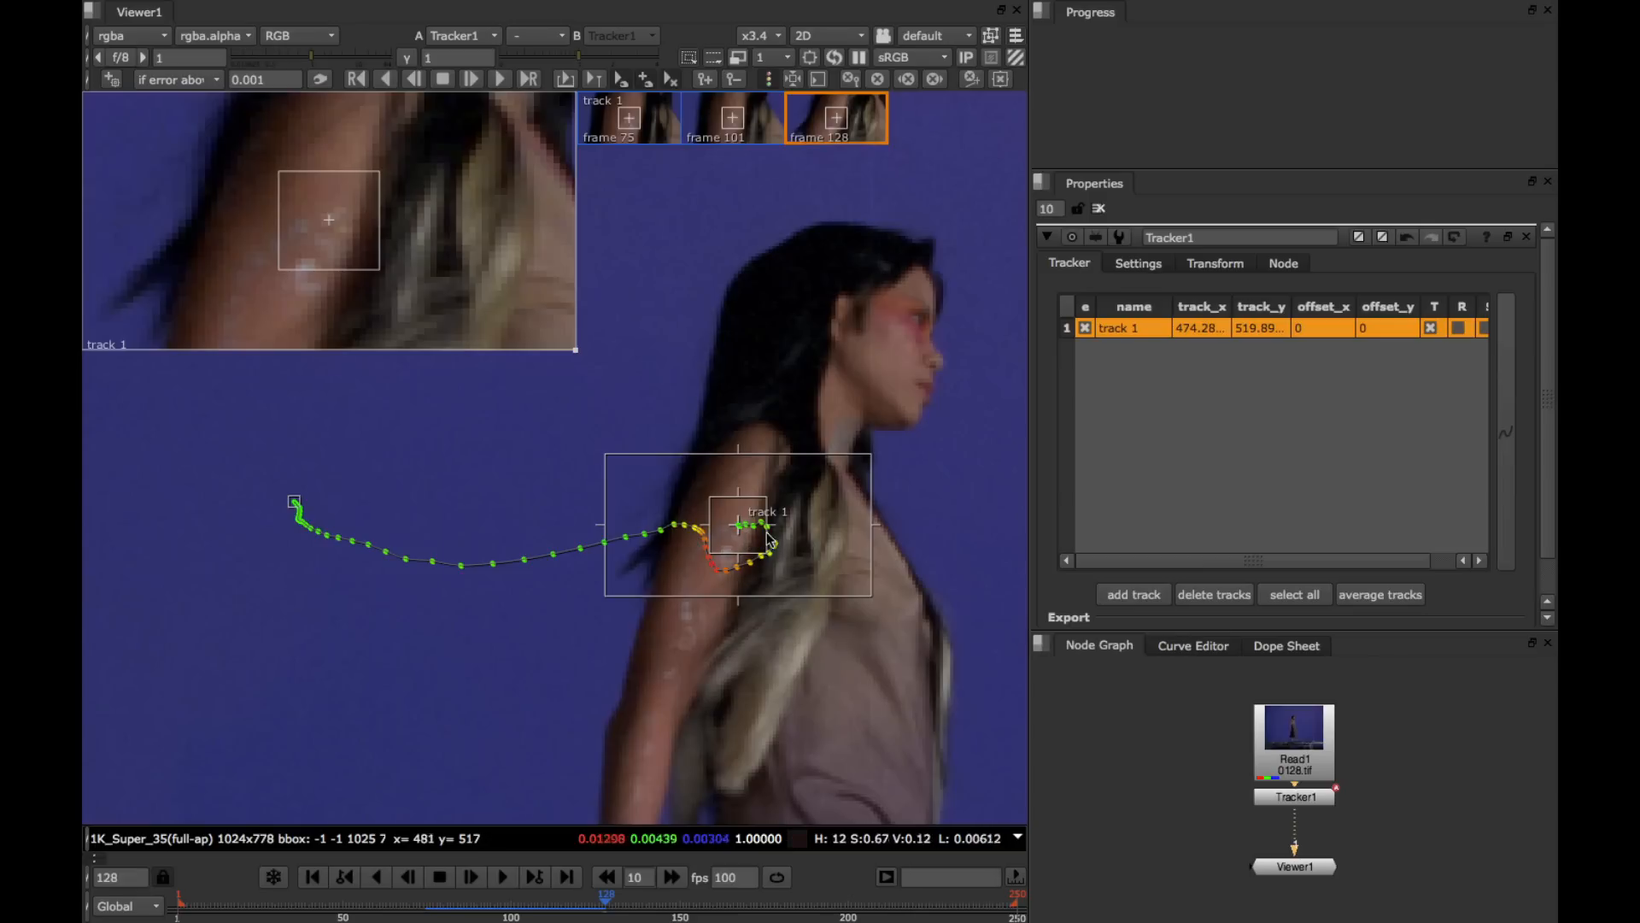
mouse_move(651, 805)
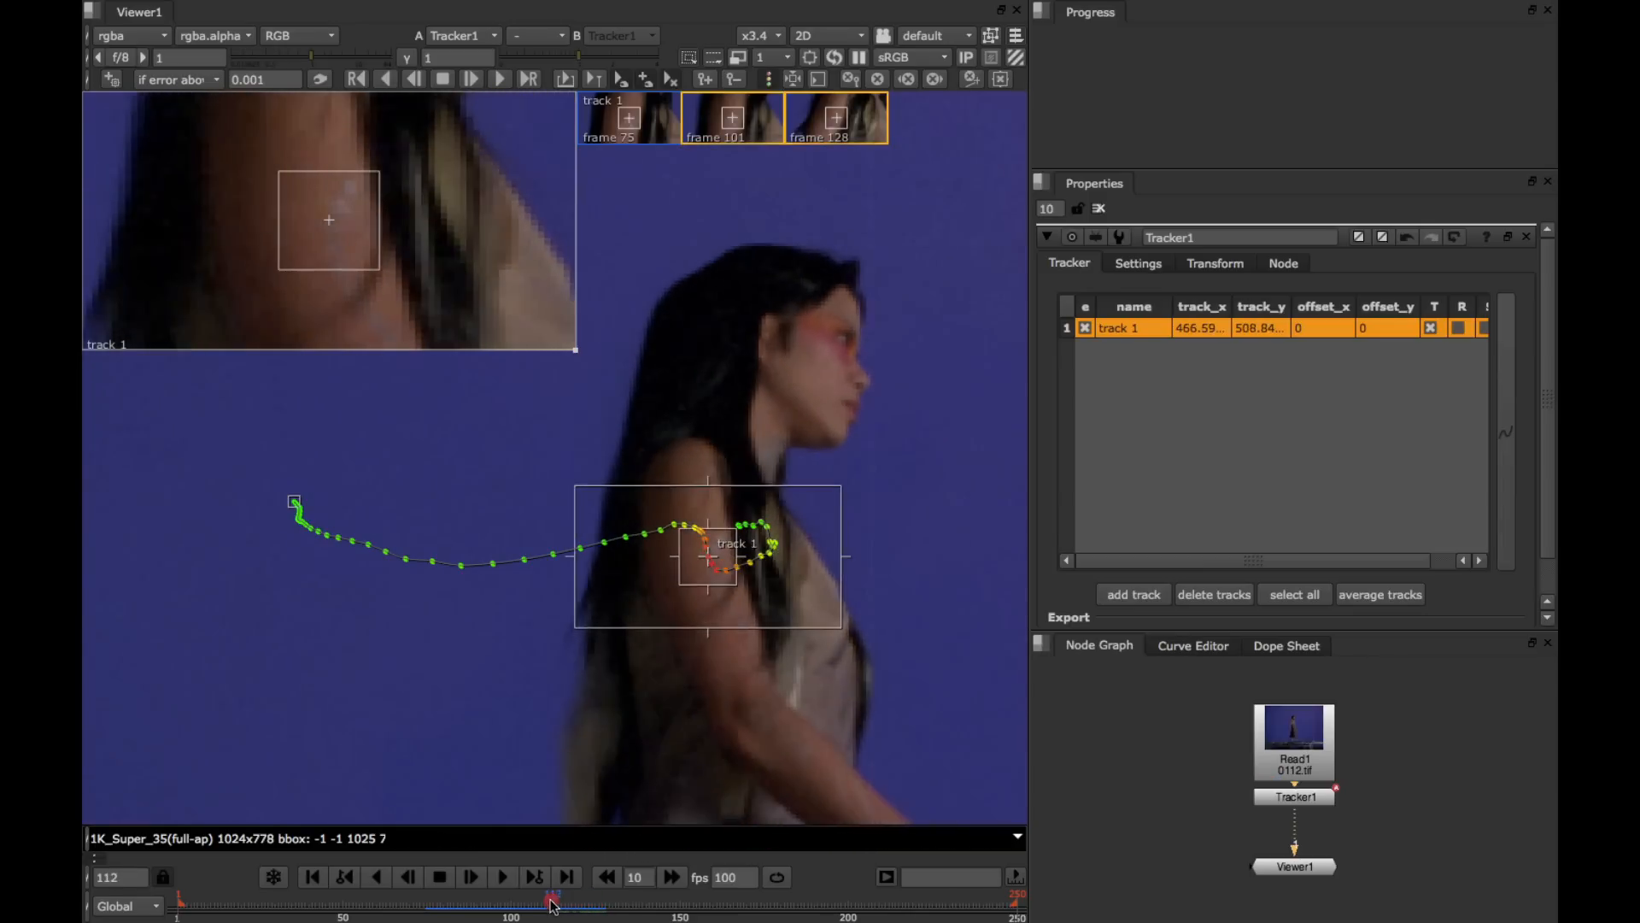
- At frame 113 re-centre the pattern on the tattoo as a keyframe and retrack
click(470, 878)
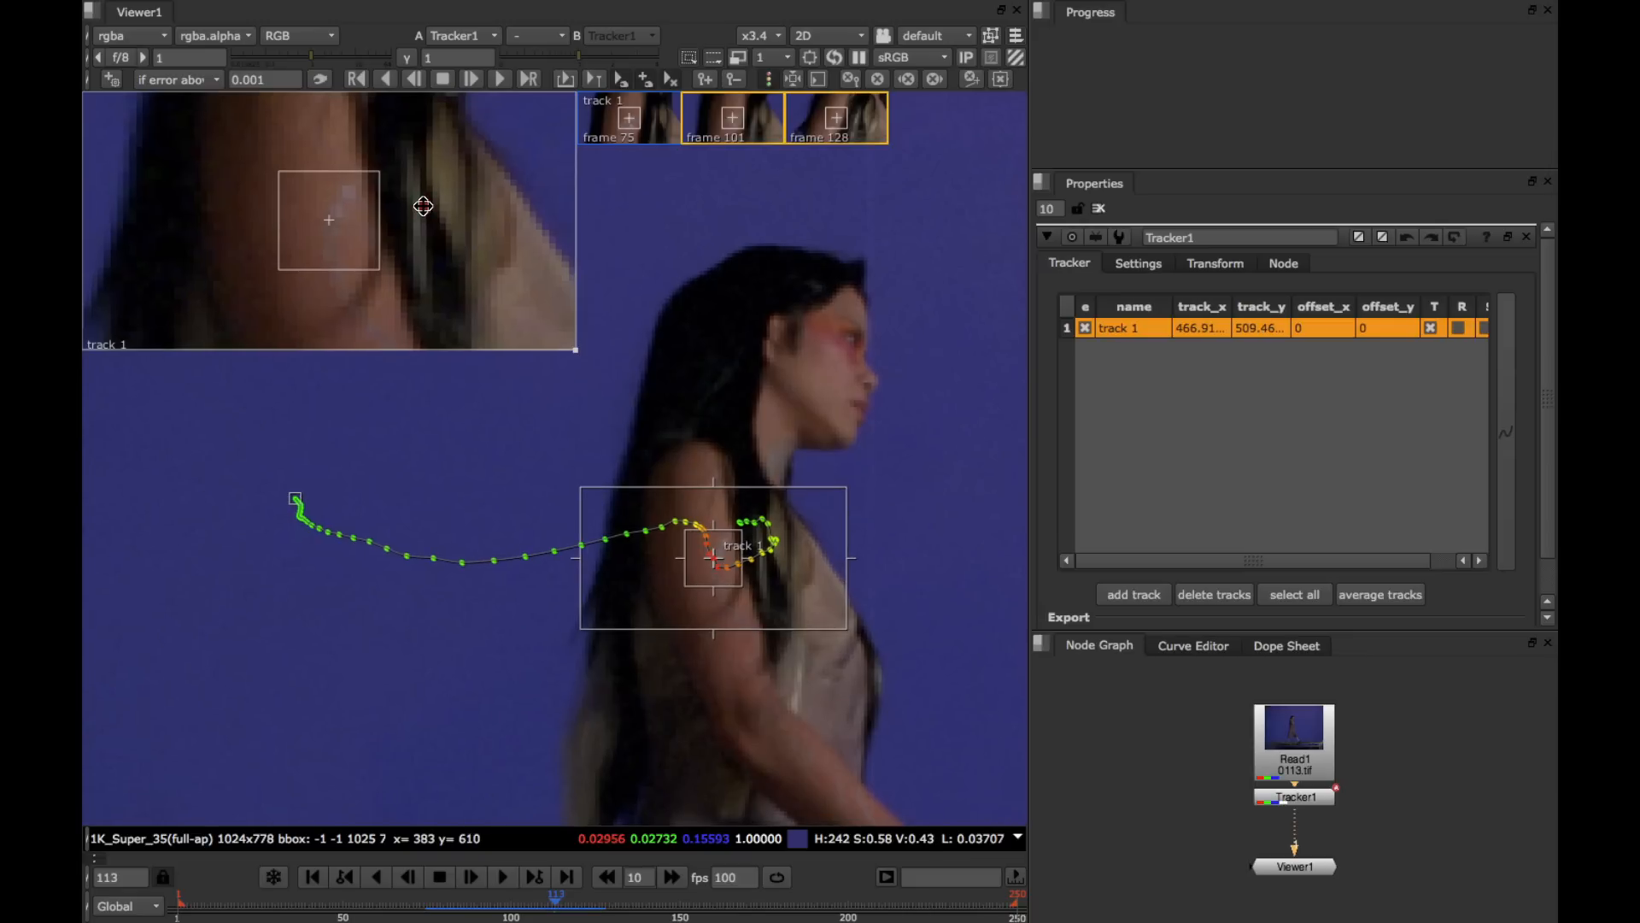
drag(711, 558, 725, 544)
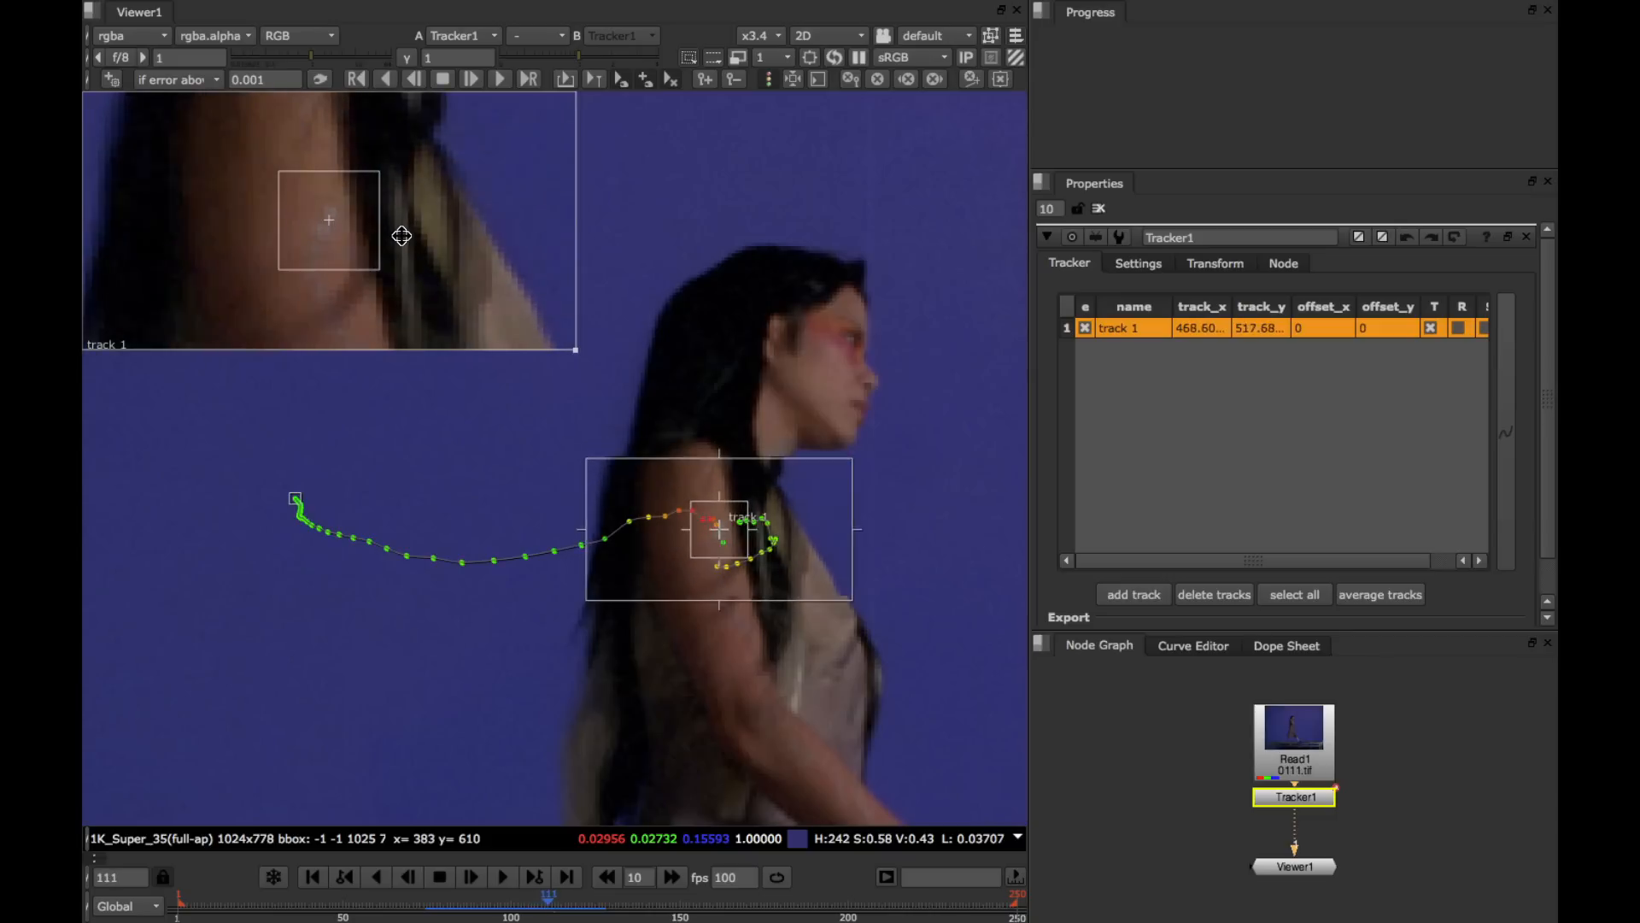
click(501, 79)
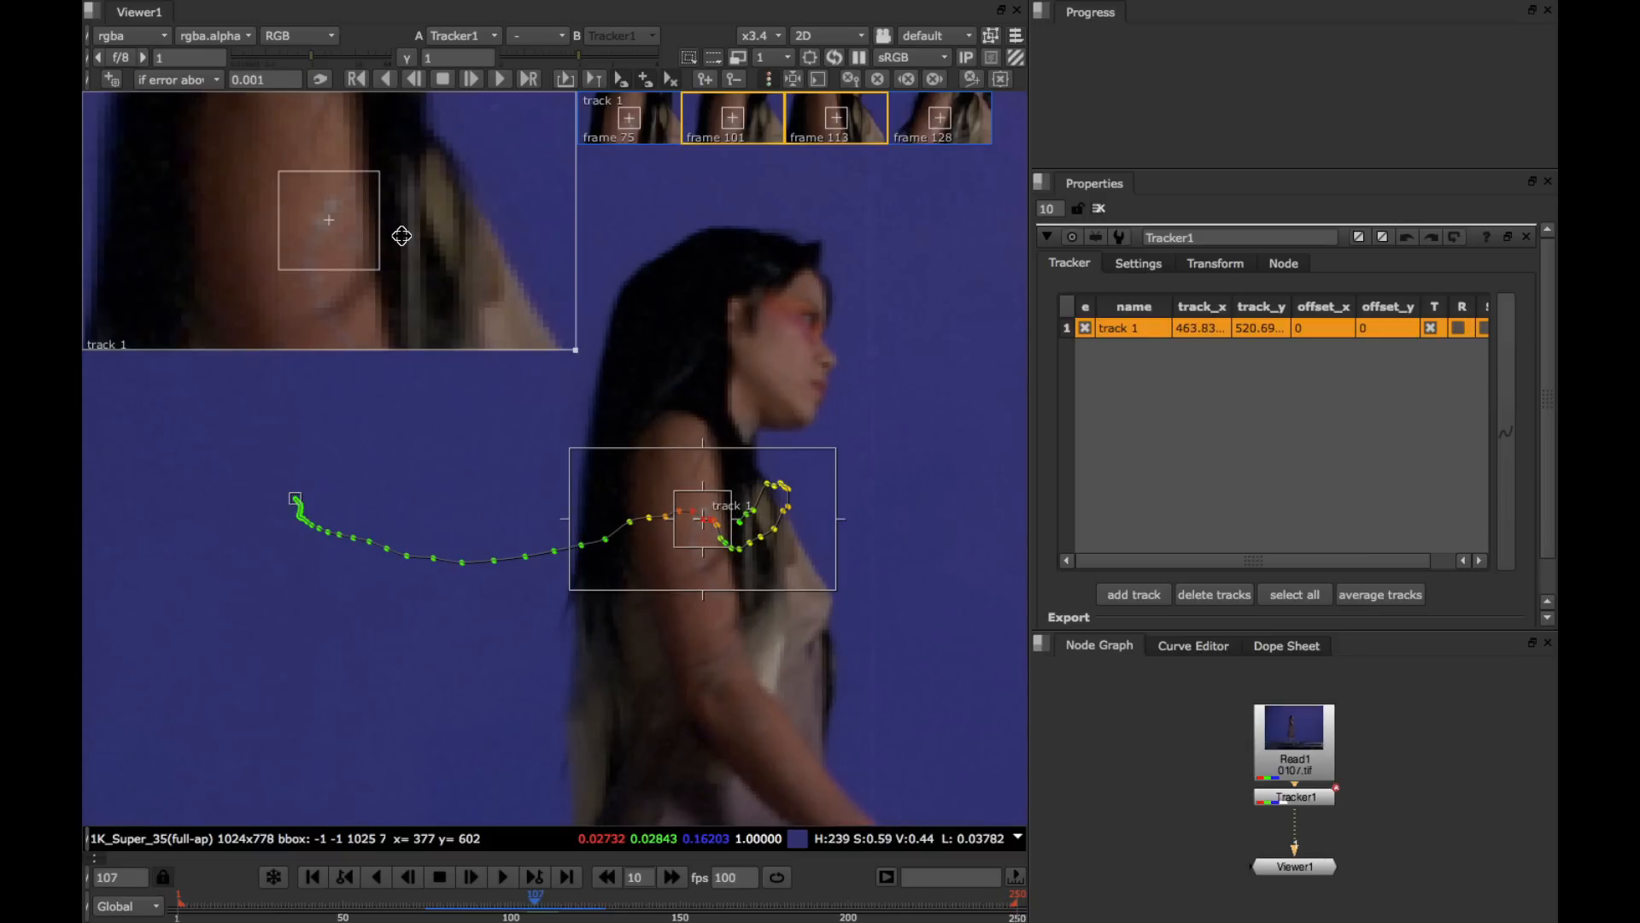
mouse_move(447, 242)
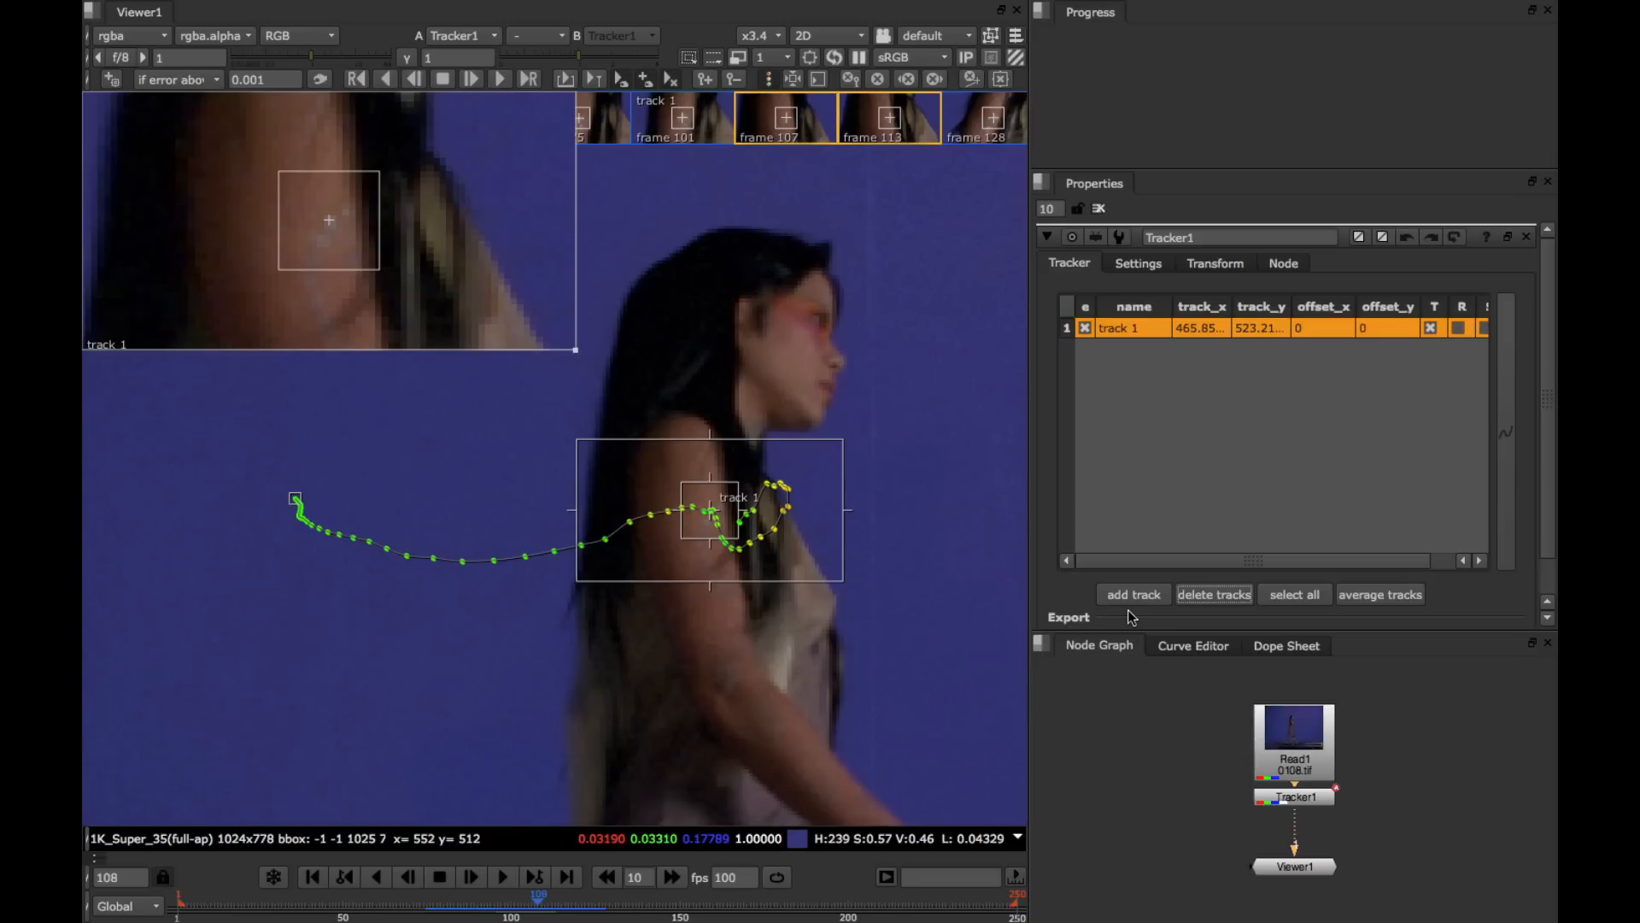
- Expand Tracker1 > tracks > 1 in the Curve Editor to show track 1's error curve
click(1191, 646)
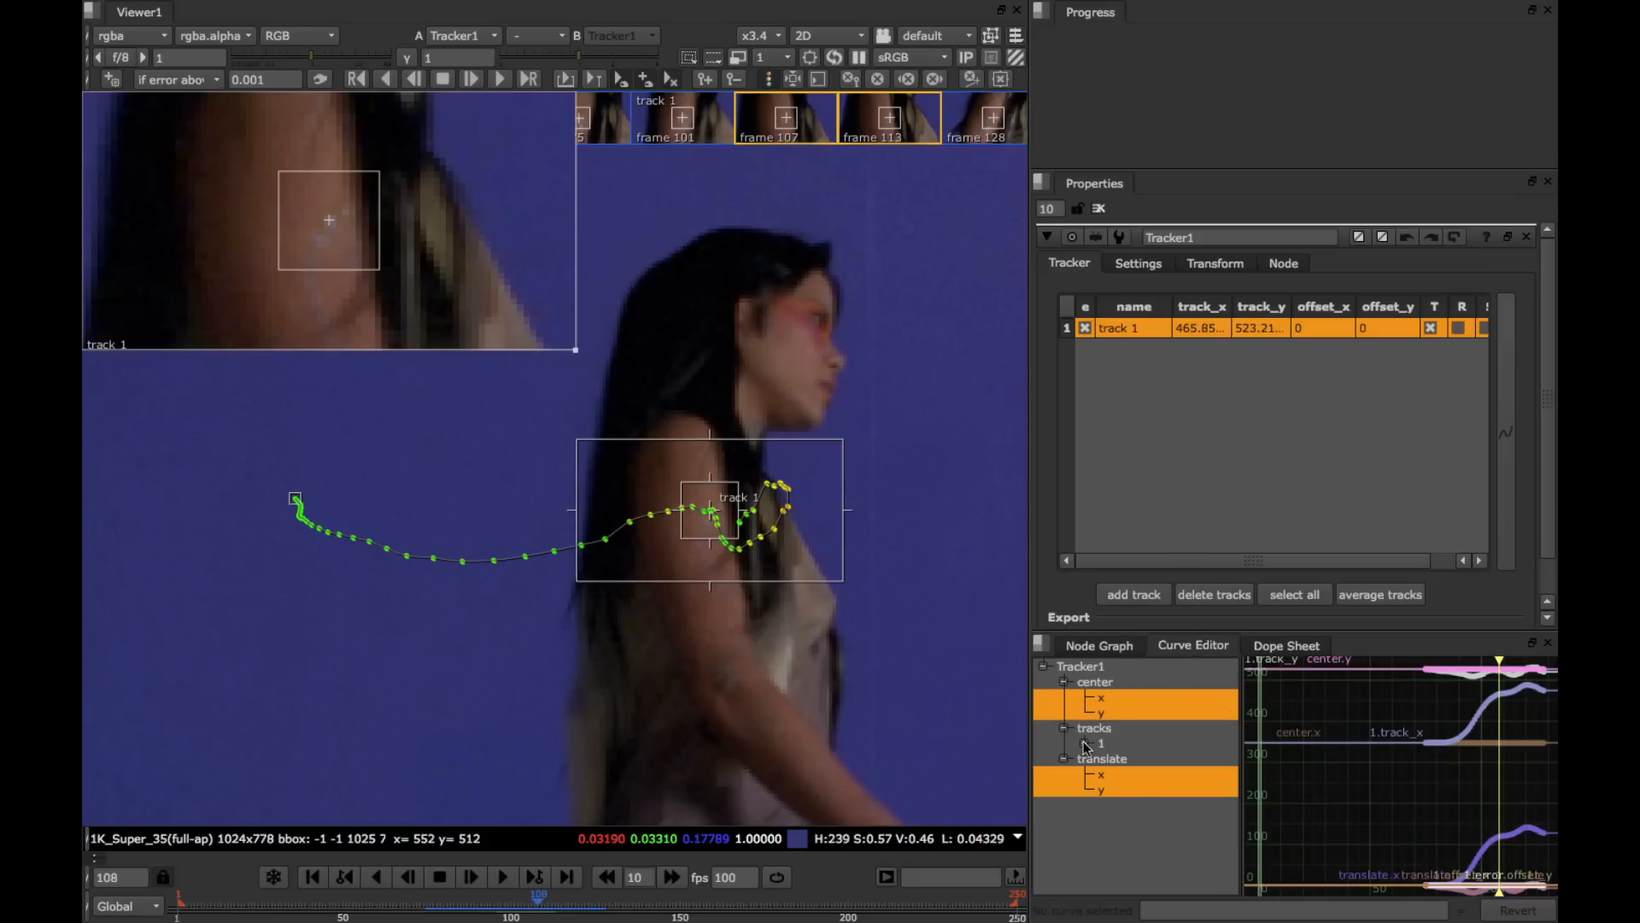
click(1085, 742)
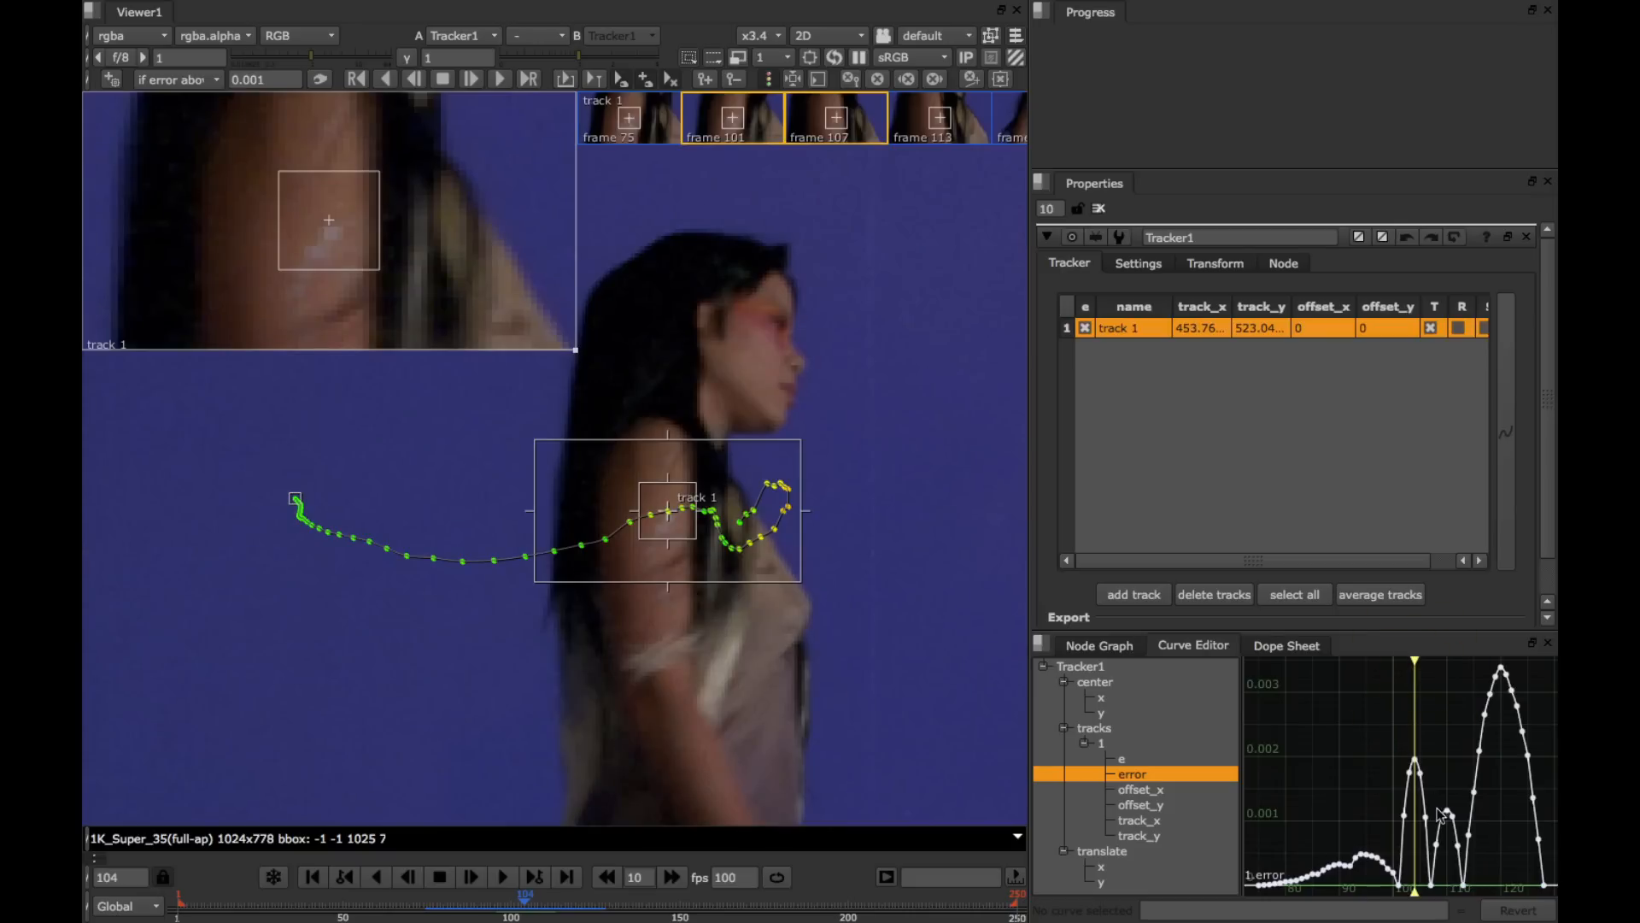
mouse_move(1093, 634)
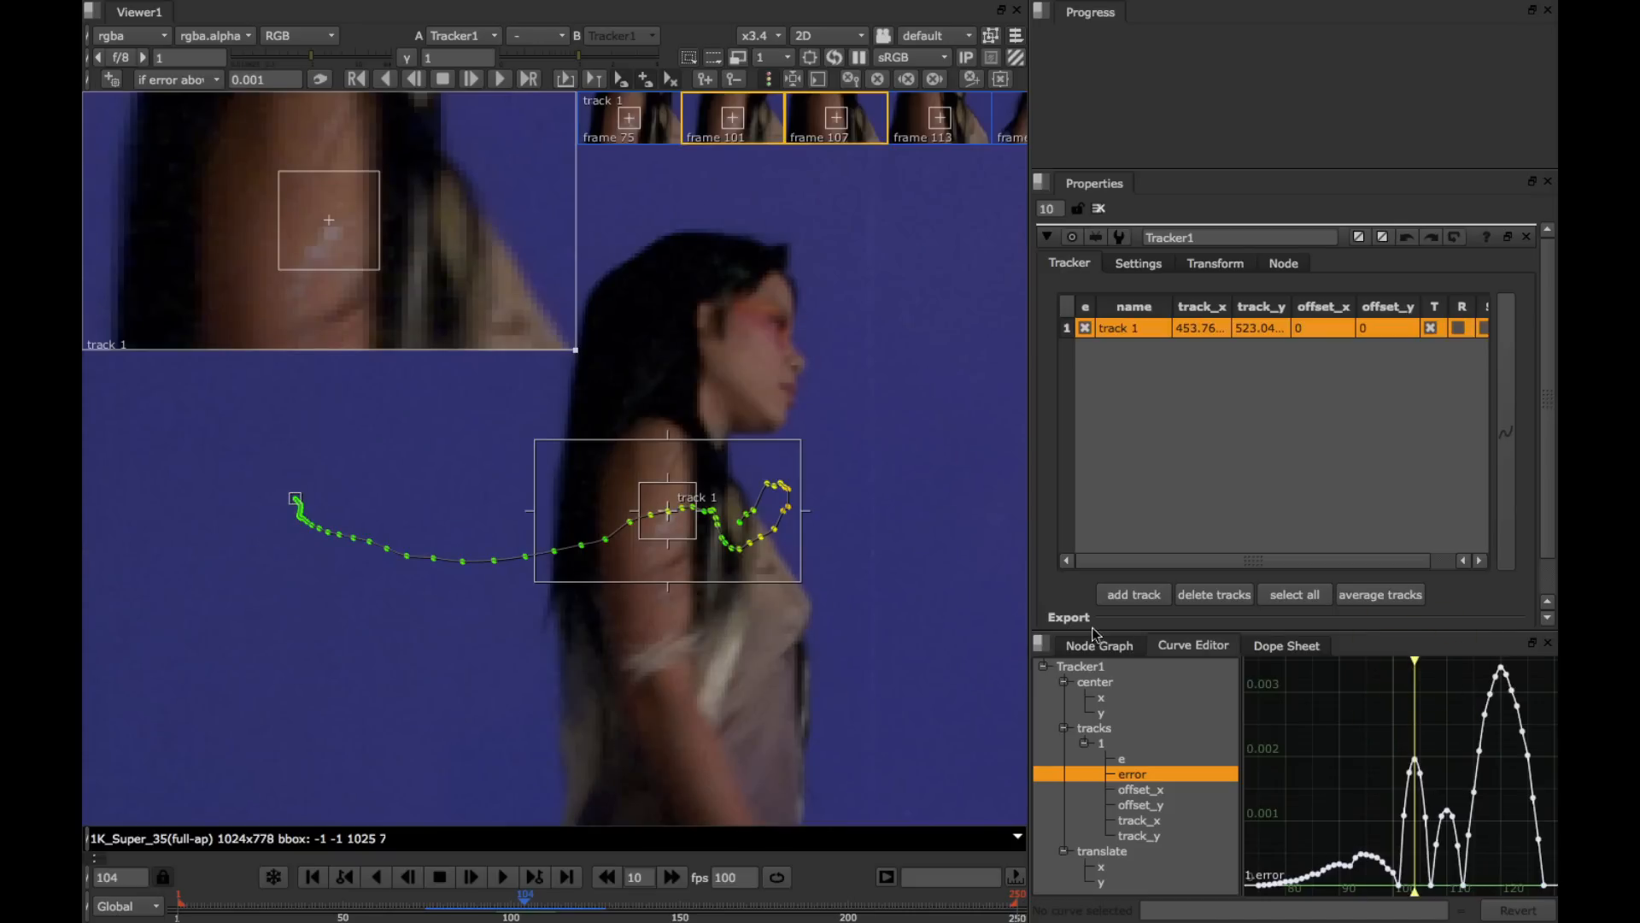
mouse_move(774, 537)
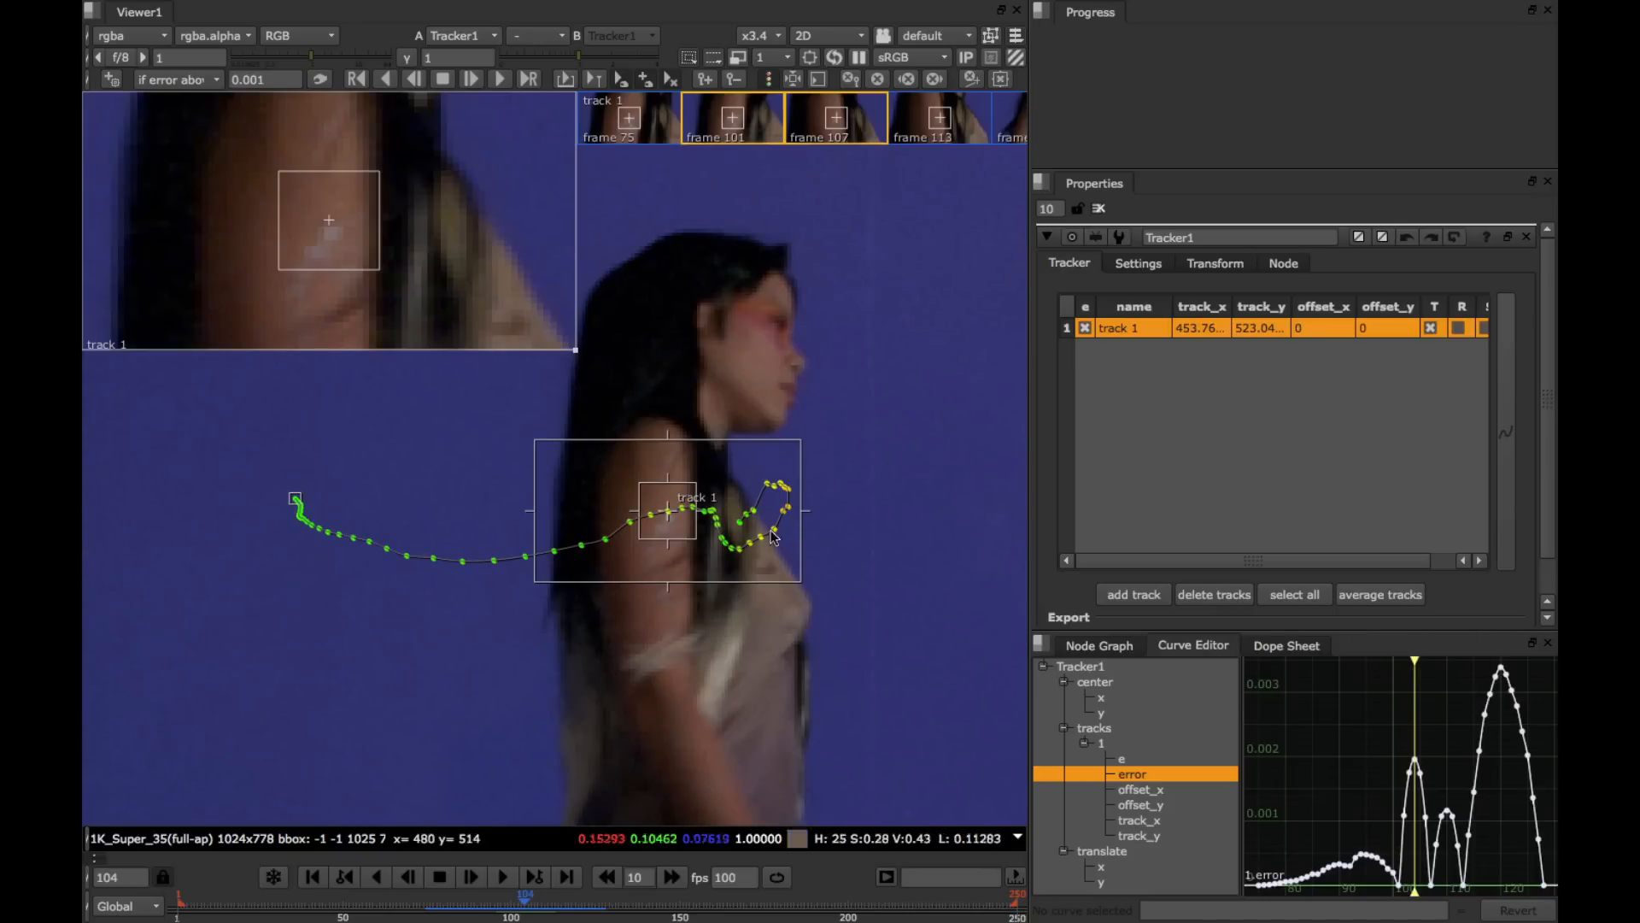
mouse_move(1395, 662)
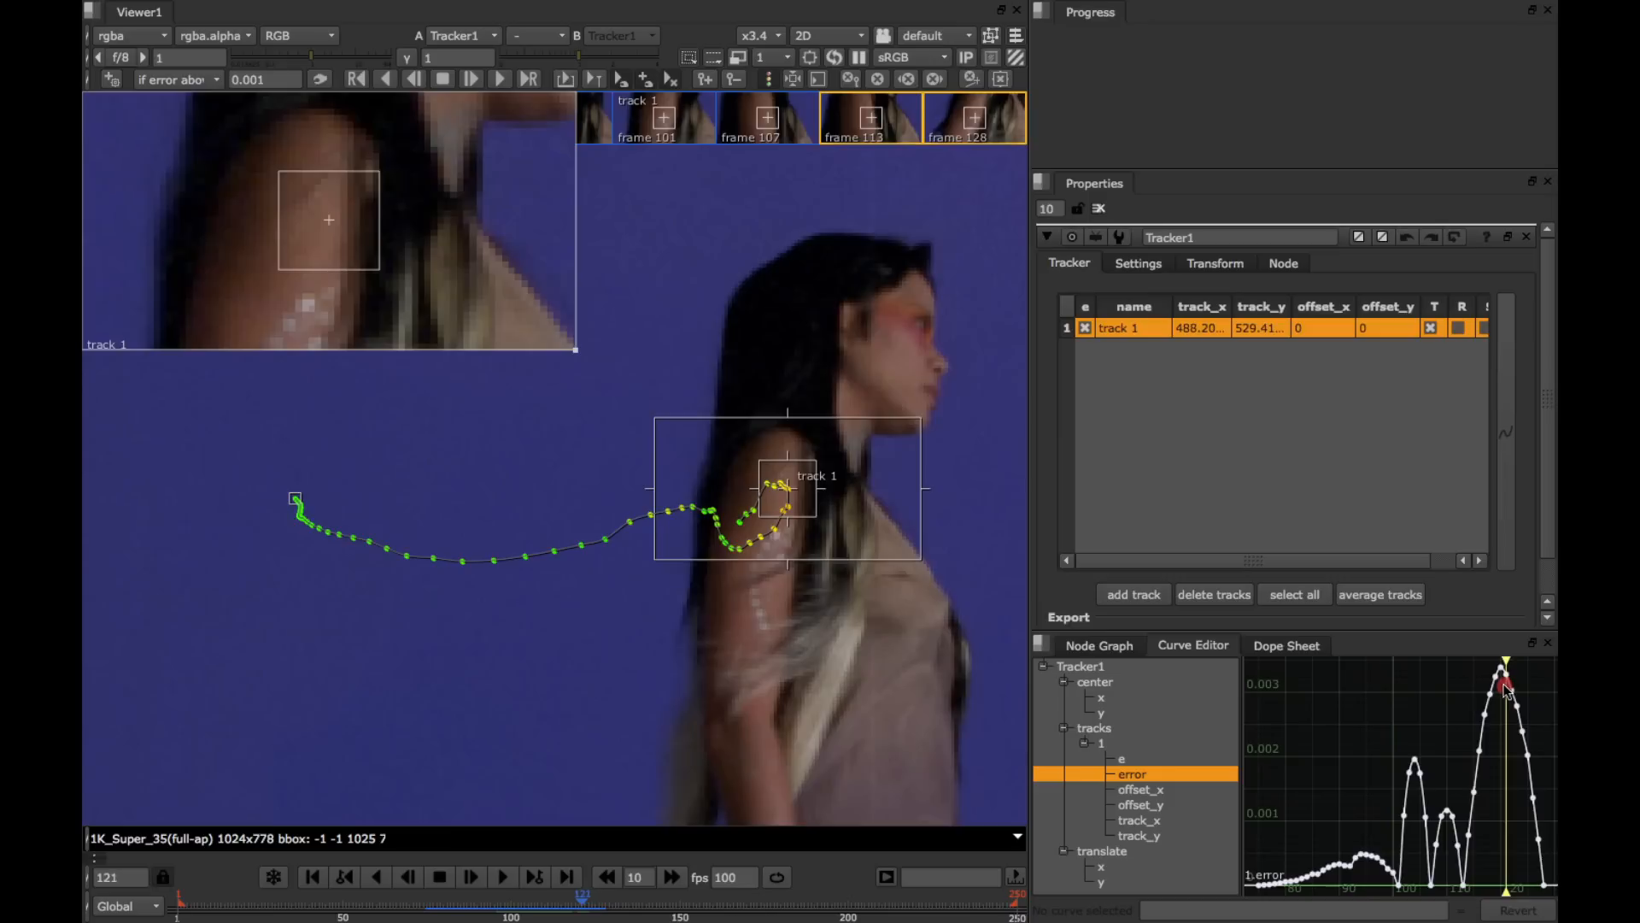
- Jump to frame 120, where the error curve peaks highest, to place track 1 on the tattoo
click(376, 876)
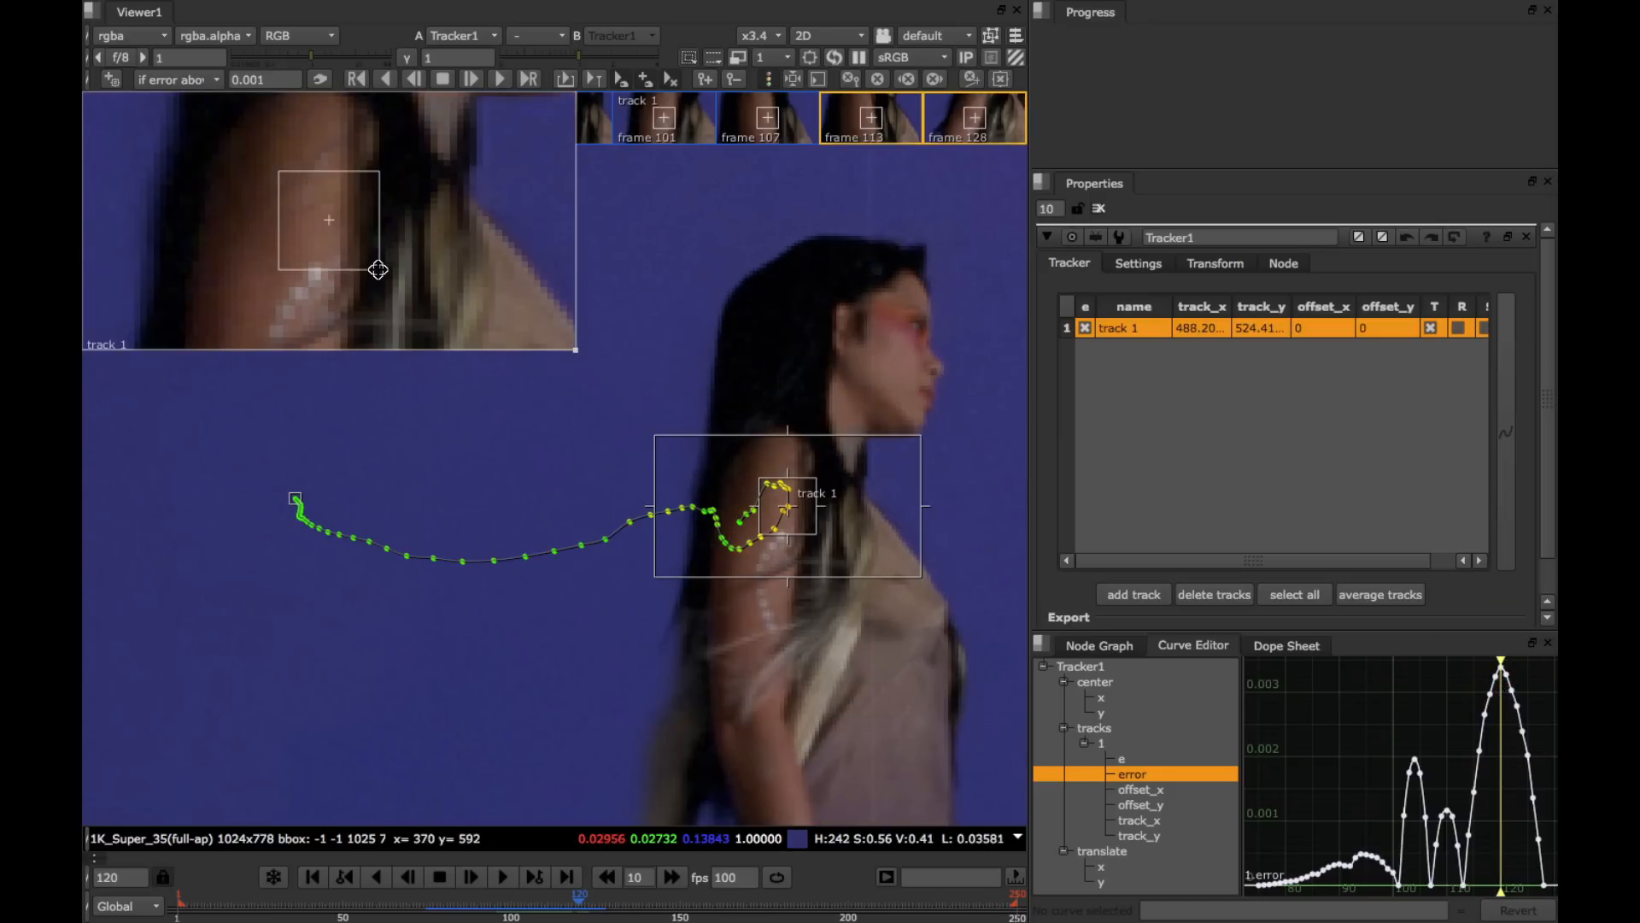
mouse_move(402, 277)
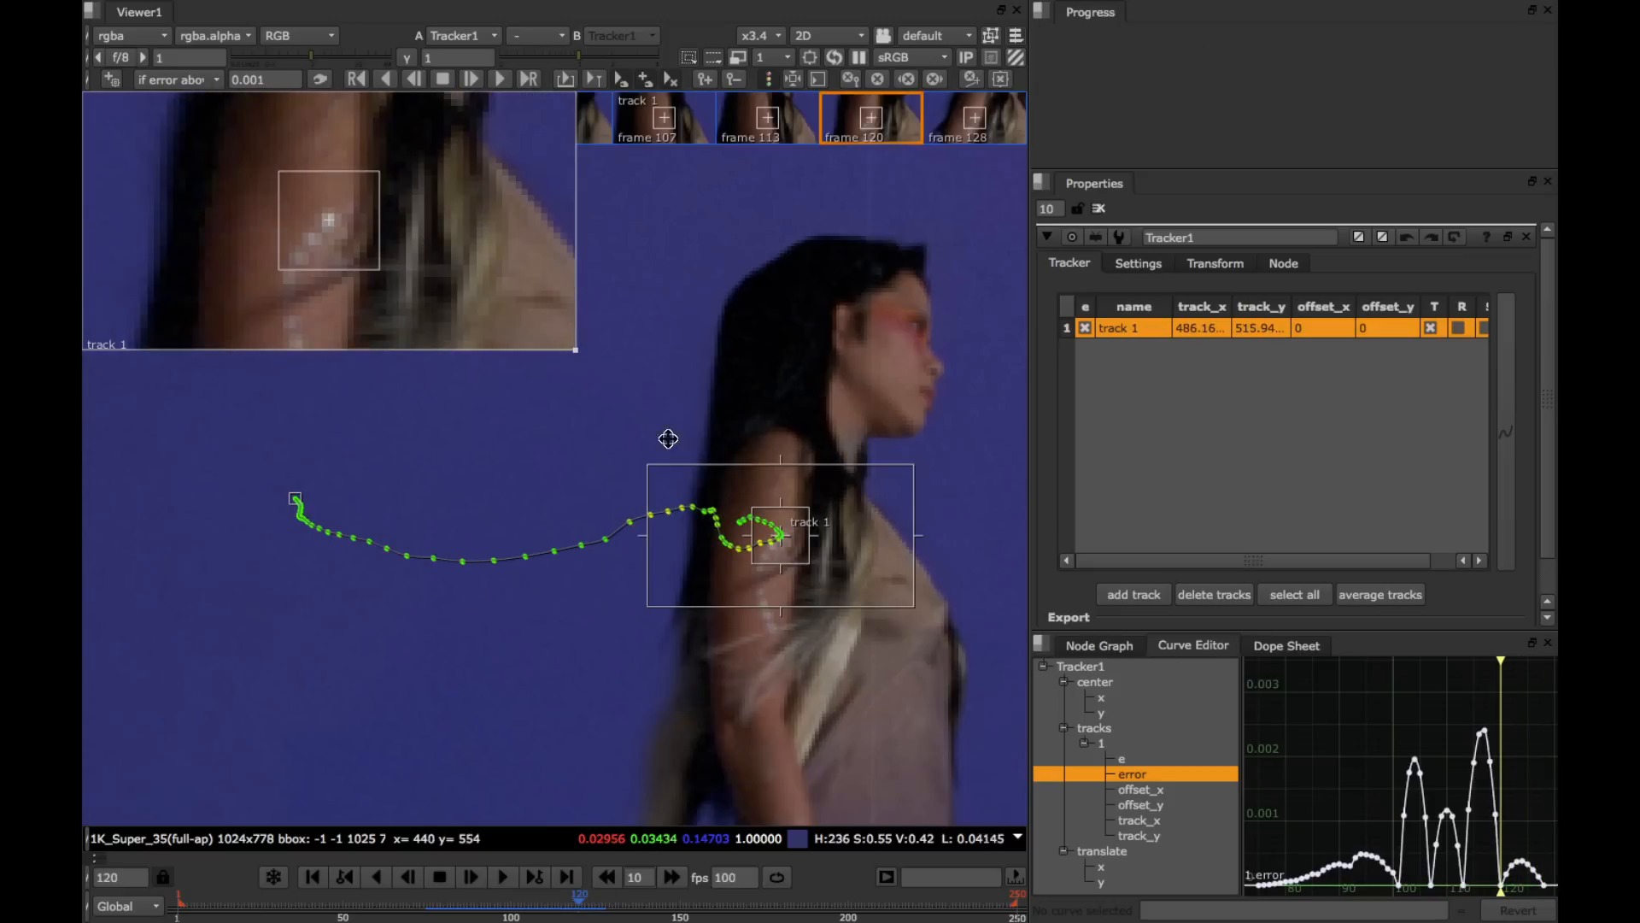
mouse_move(1464, 655)
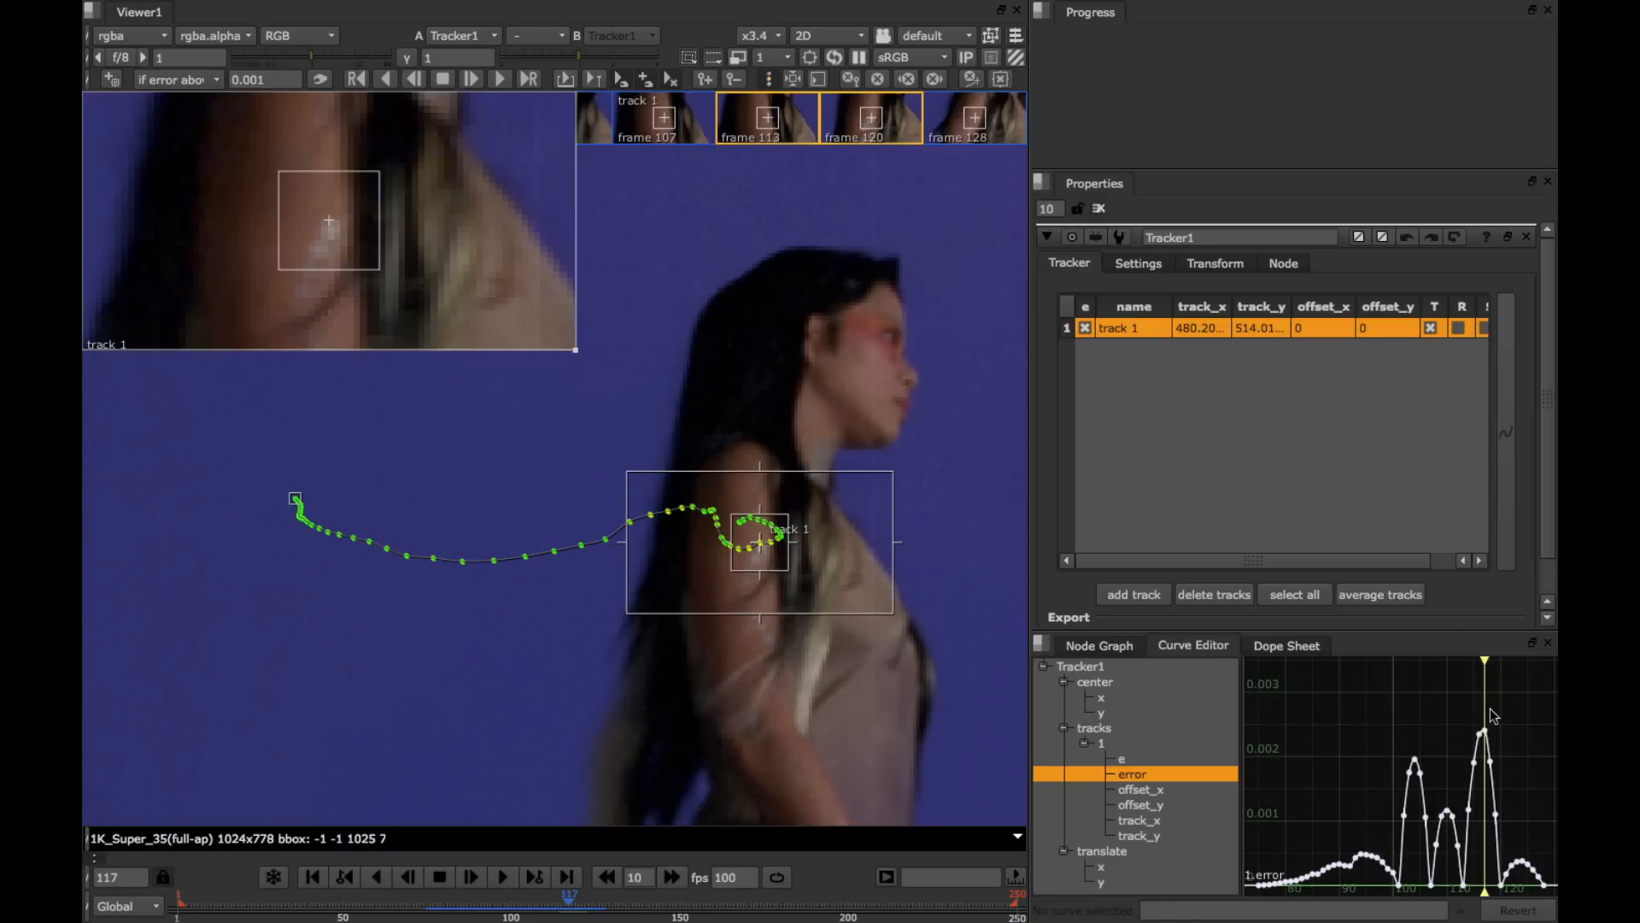
mouse_move(1514, 689)
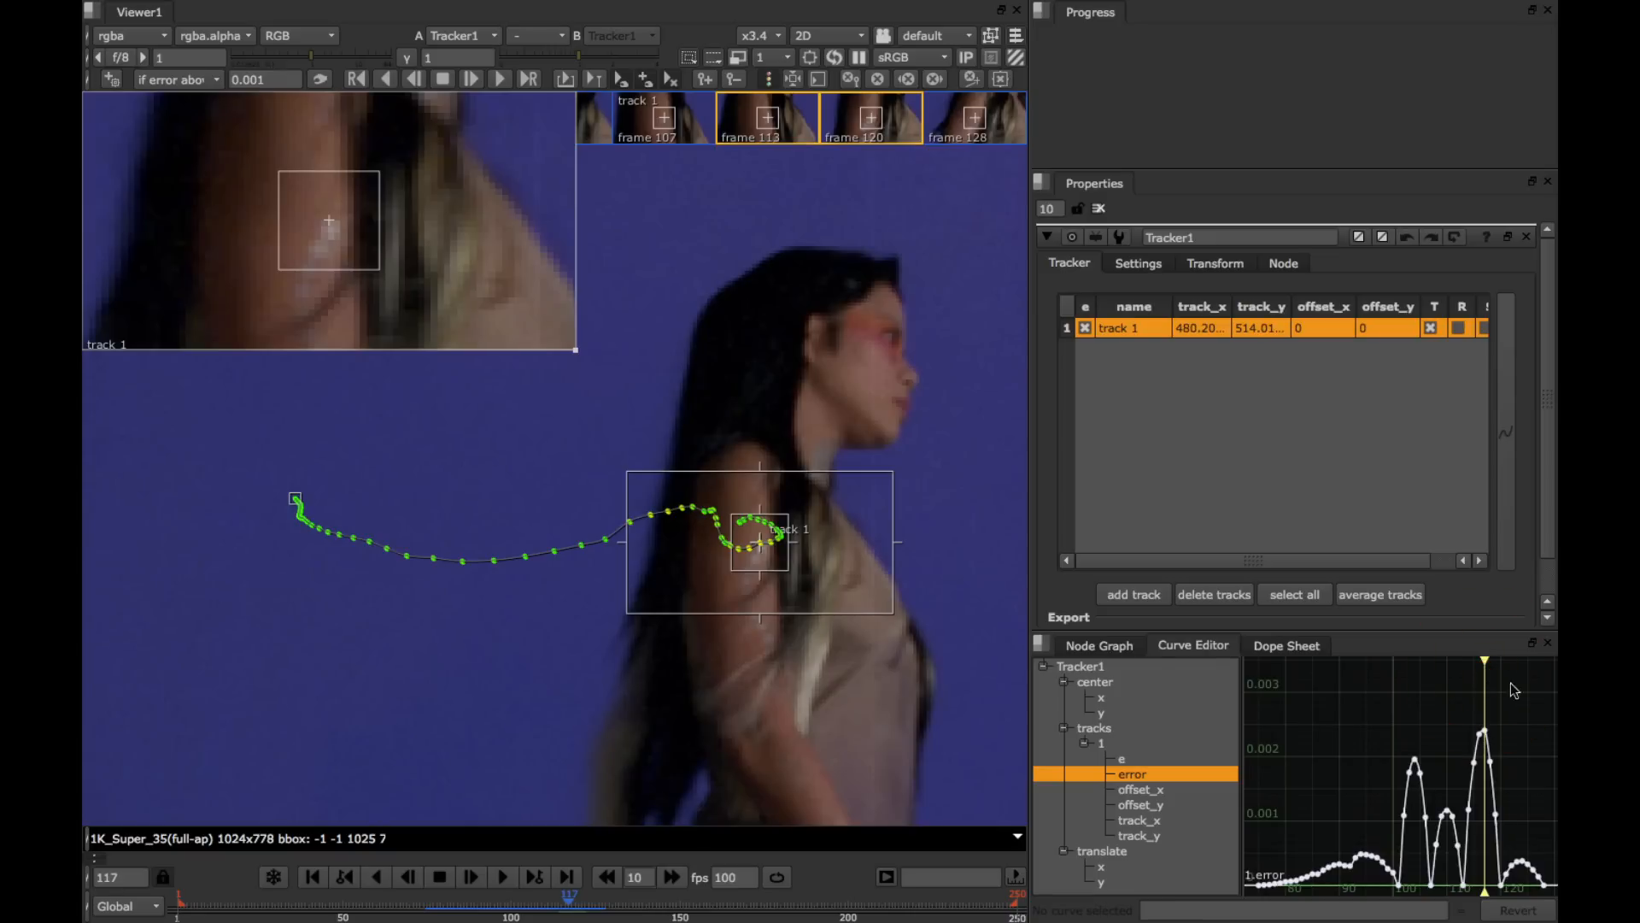
mouse_move(1479, 814)
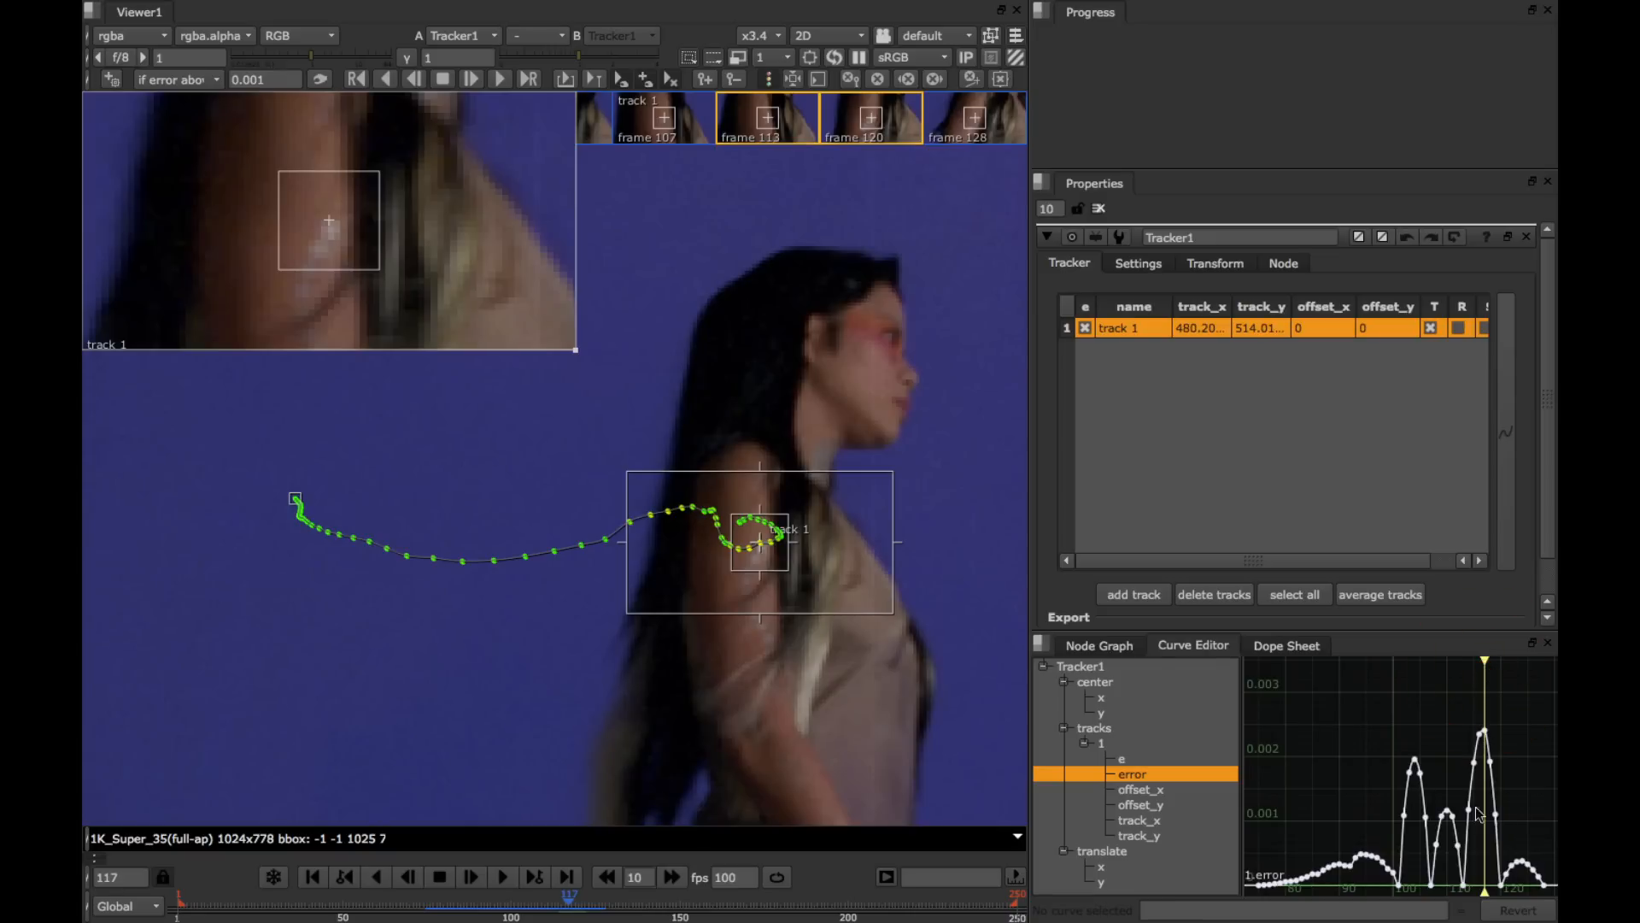
mouse_move(1501, 743)
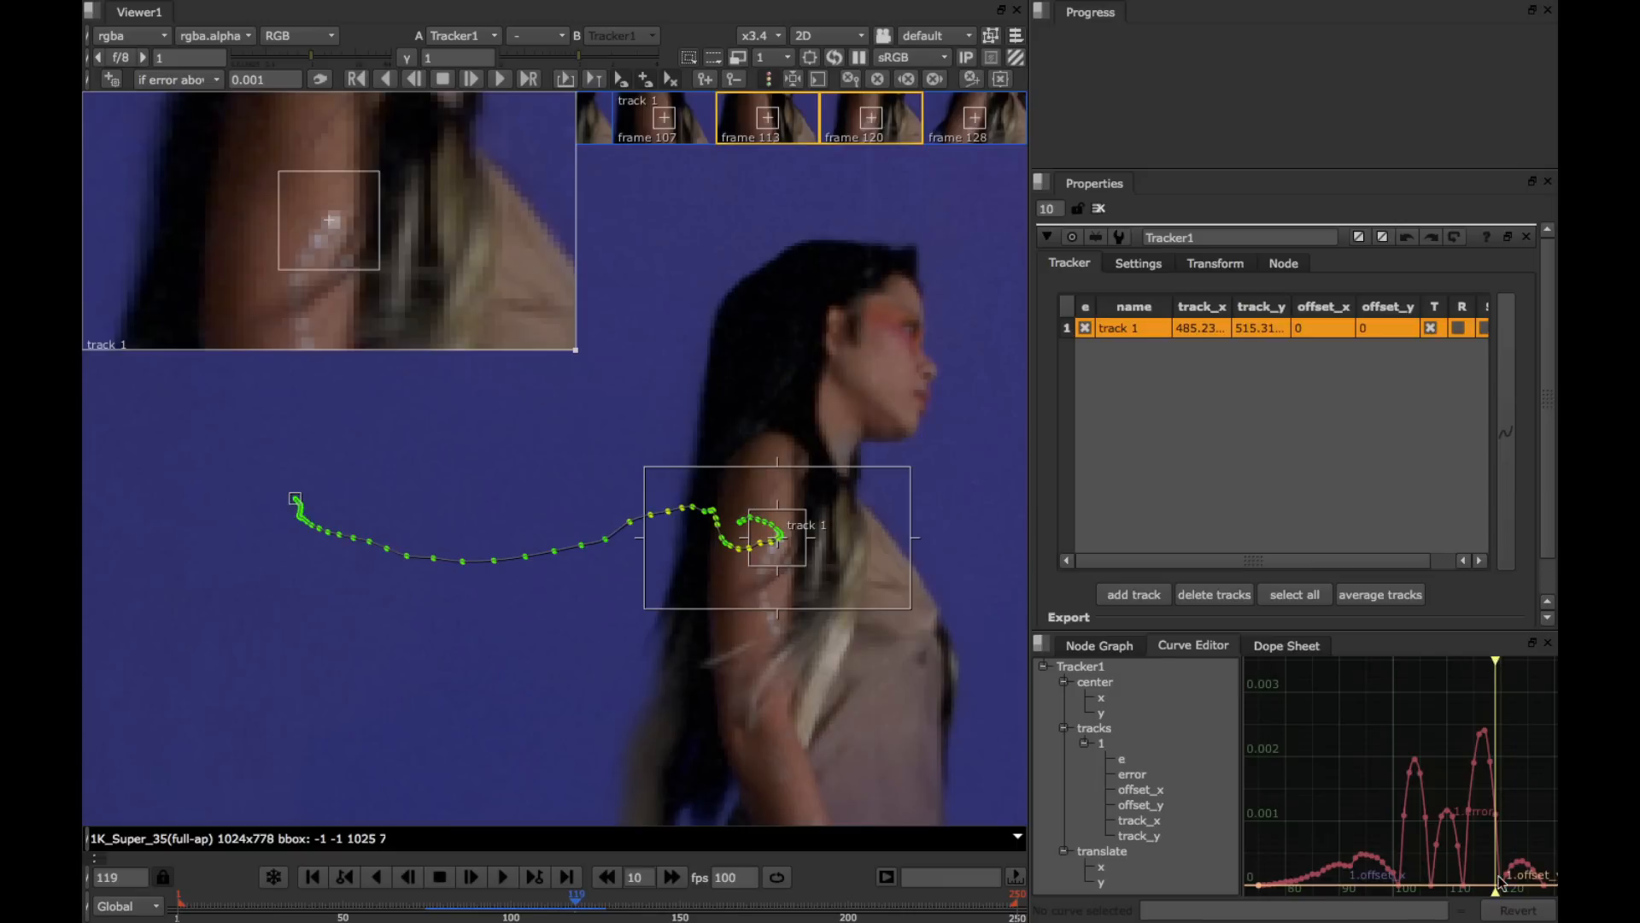
mouse_move(1515, 696)
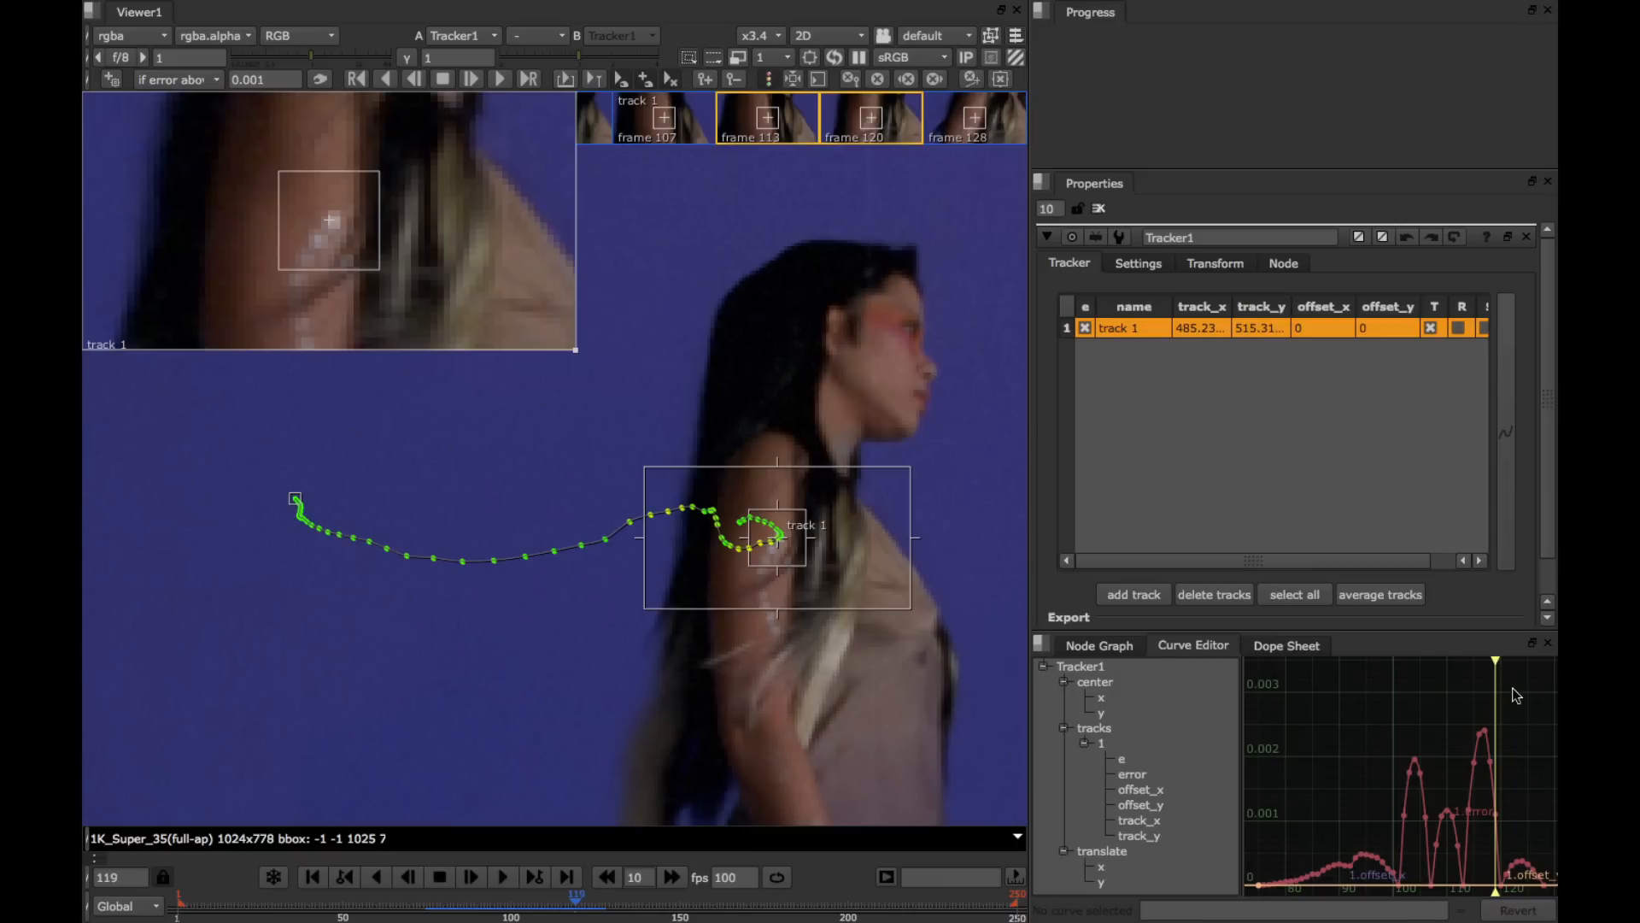